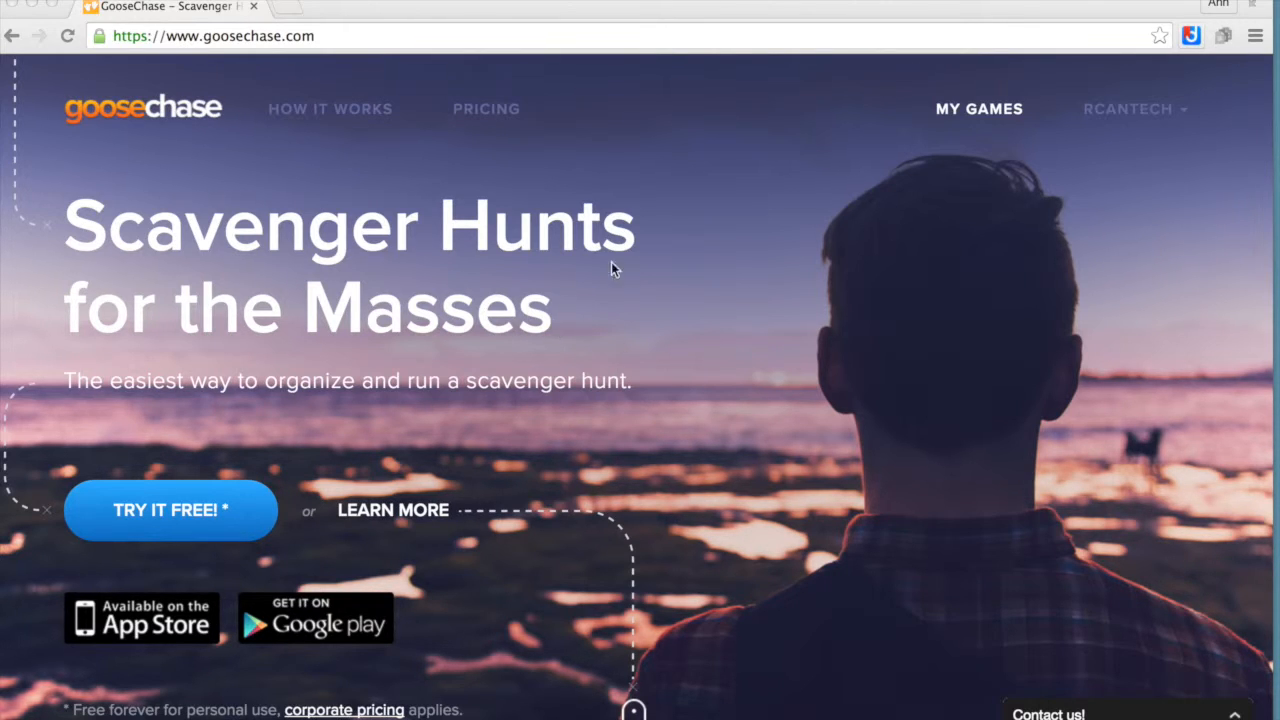
{"action": "mouse_move", "coordinate": [964, 120]}
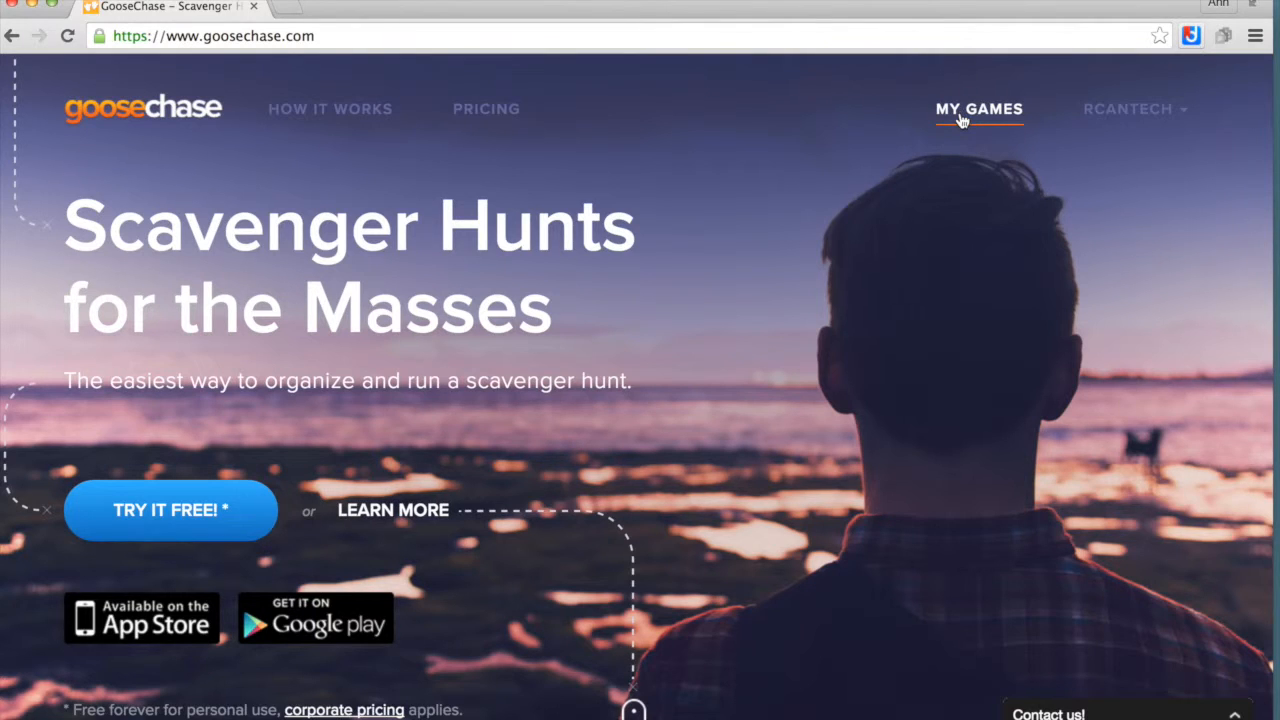
Go to MY GAMES from the top navigation bar
{"action": "left_click", "coordinate": [979, 109]}
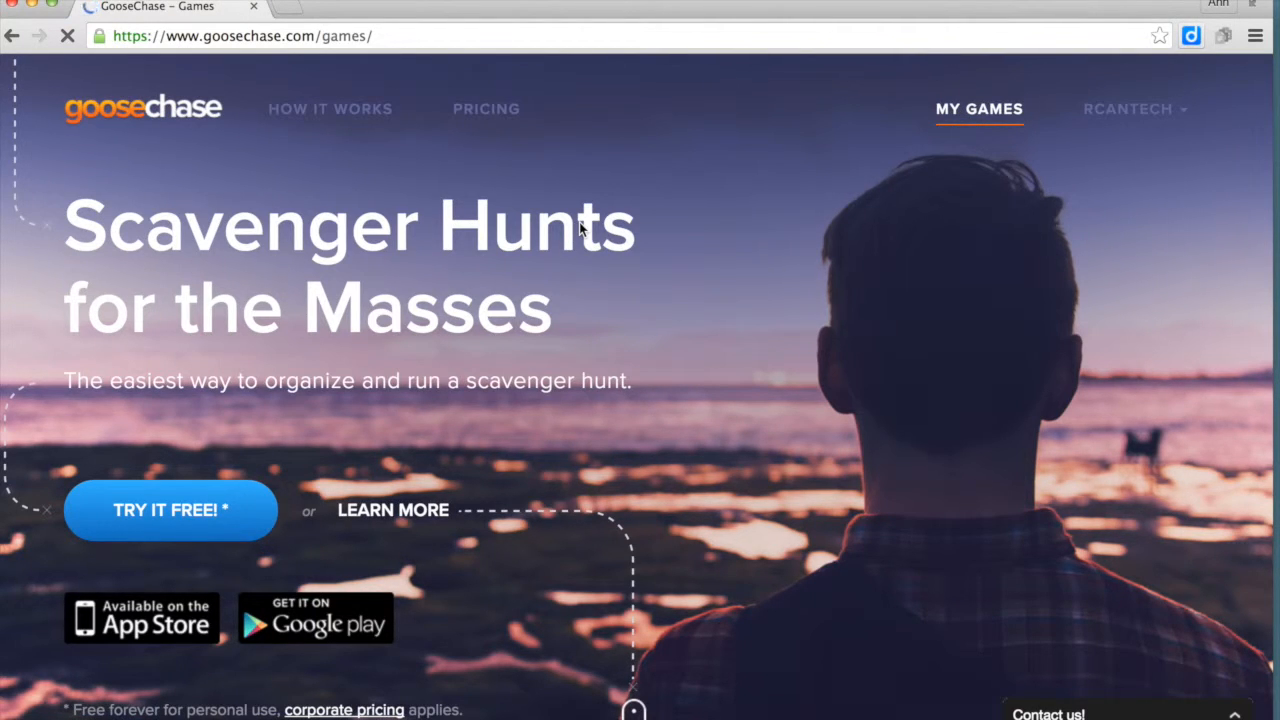
{"action": "left_click", "coordinate": [978, 109]}
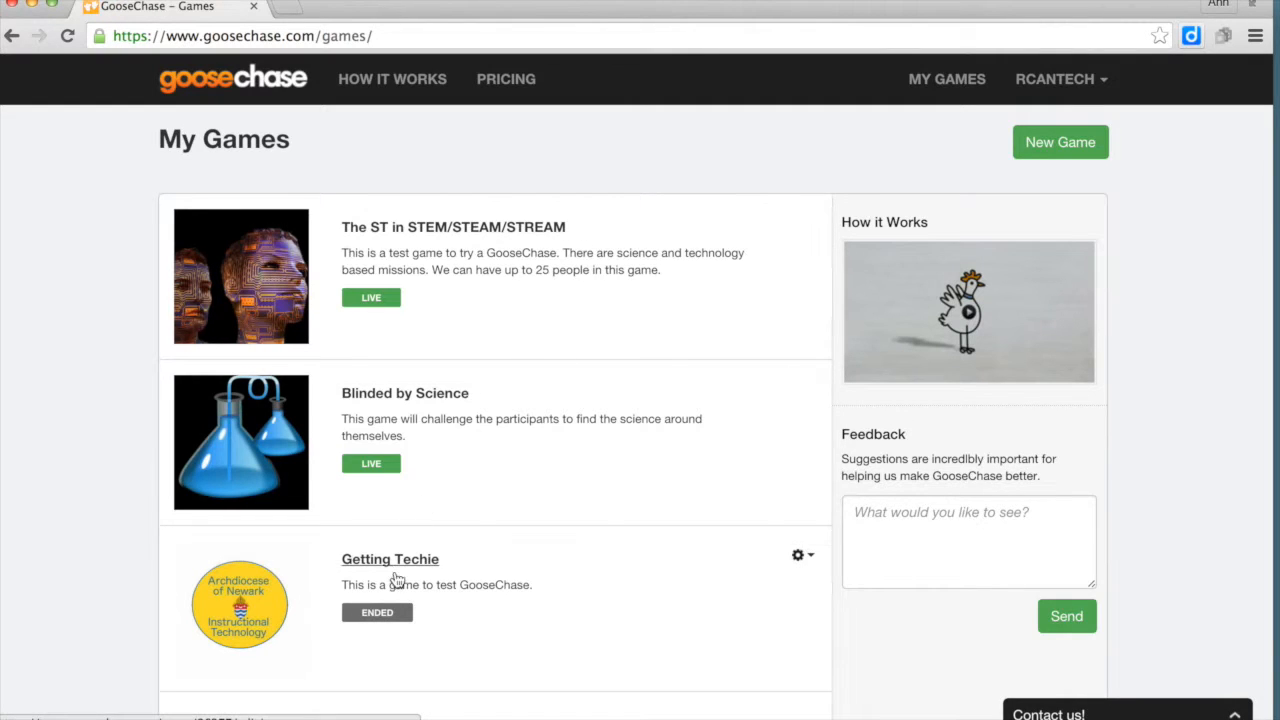
Open 'Getting Techie' in Game Management and scroll through its Game Info form
{"action": "left_click", "coordinate": [390, 559]}
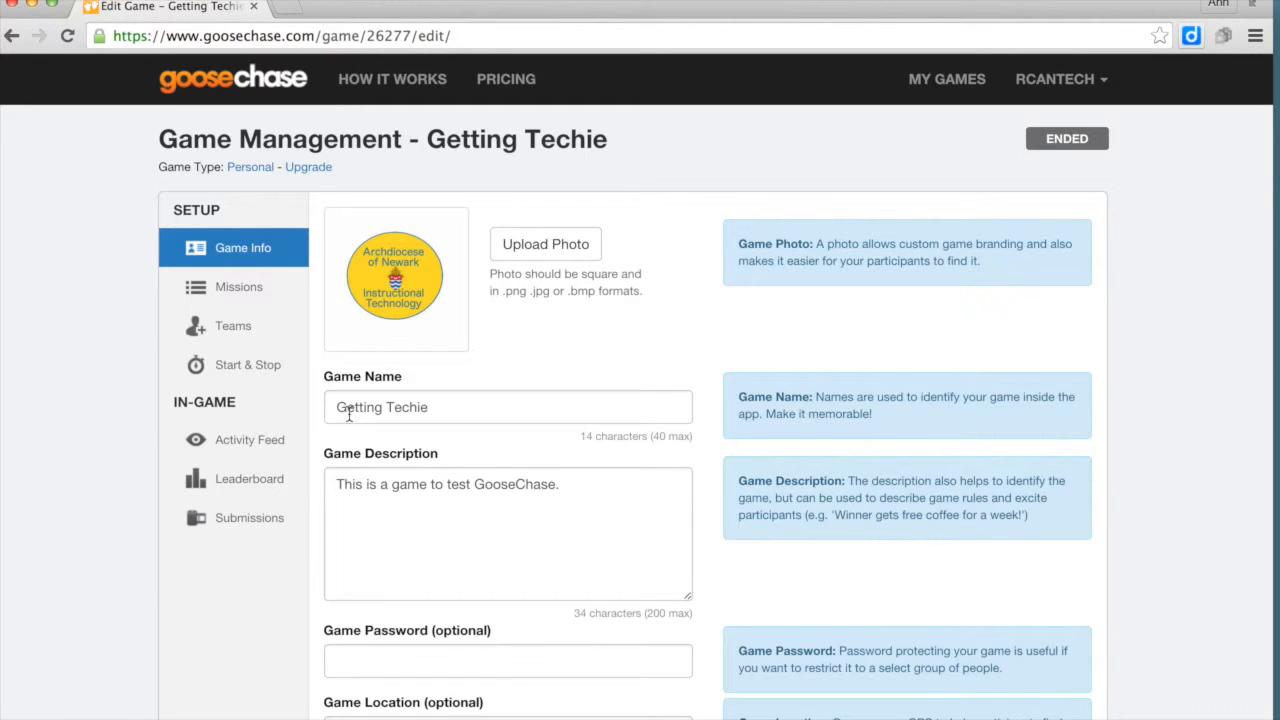
{"action": "scroll", "scroll_direction": "down", "scroll_amount": 3}
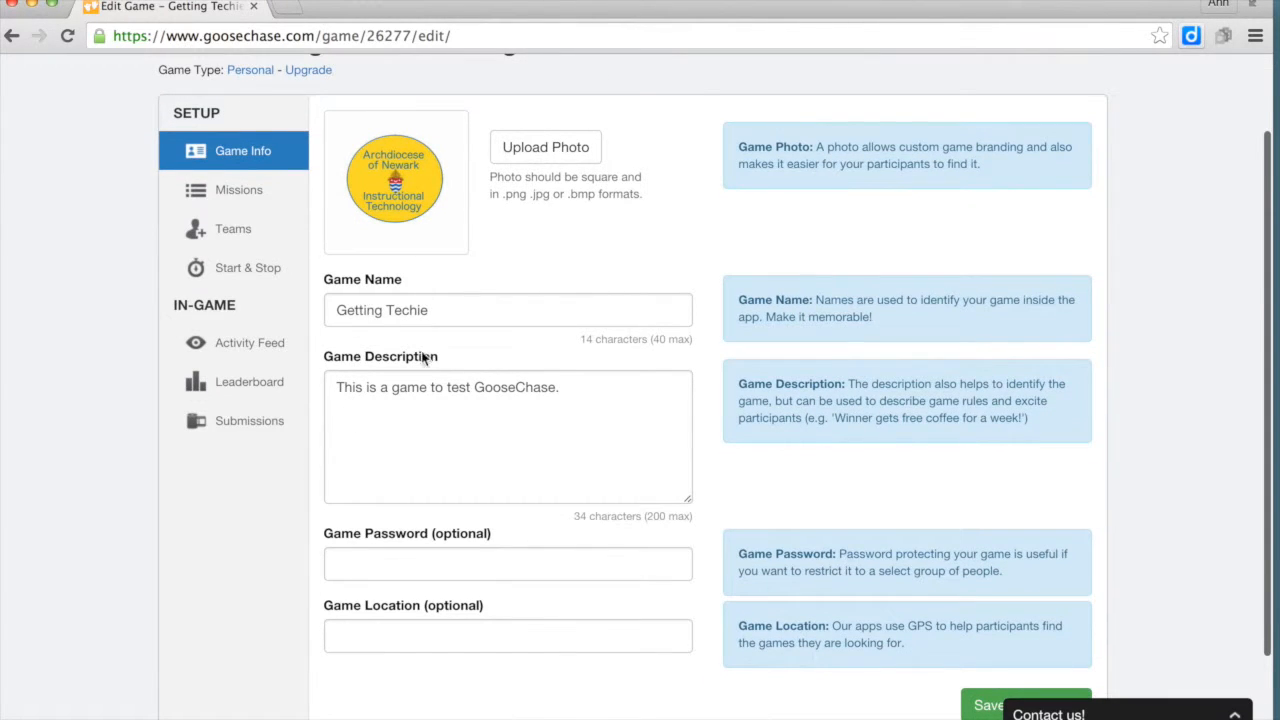
{"action": "mouse_move", "coordinate": [251, 195]}
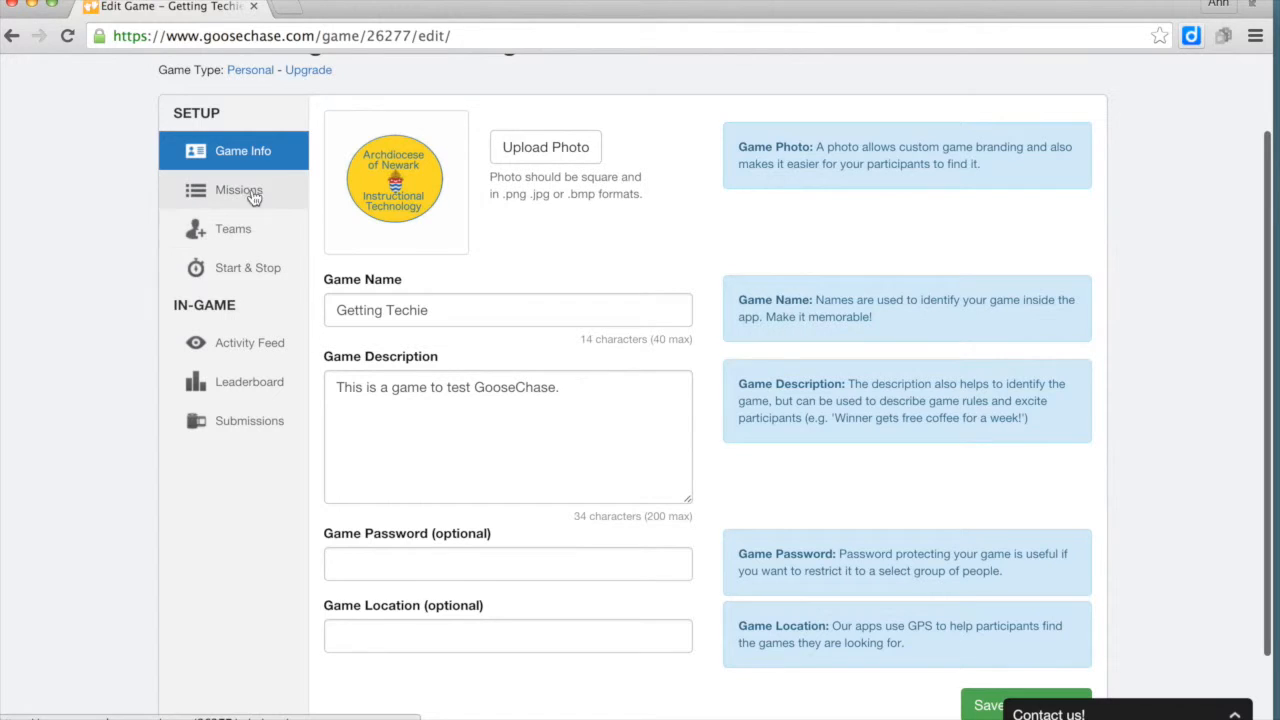
Open Missions under SETUP and scroll through the 12-mission list
{"action": "left_click", "coordinate": [239, 190]}
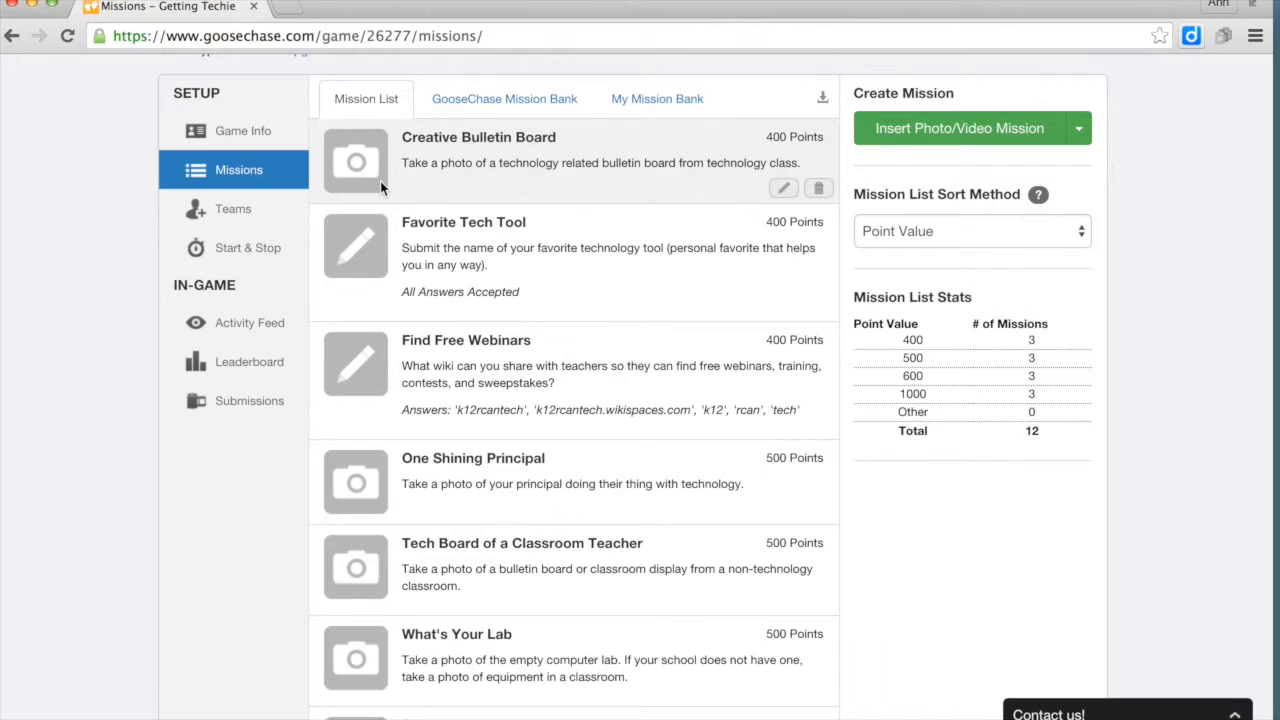
{"action": "mouse_move", "coordinate": [370, 248]}
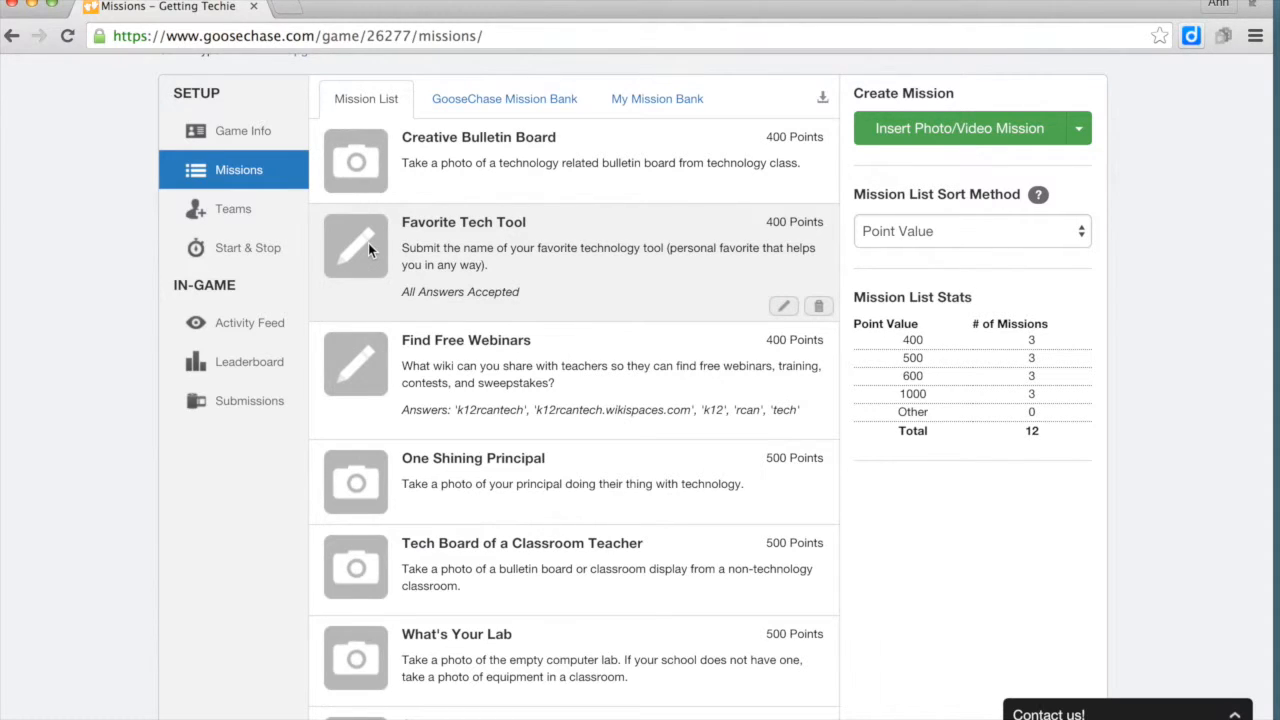
{"action": "scroll", "scroll_direction": "down", "scroll_amount": 3}
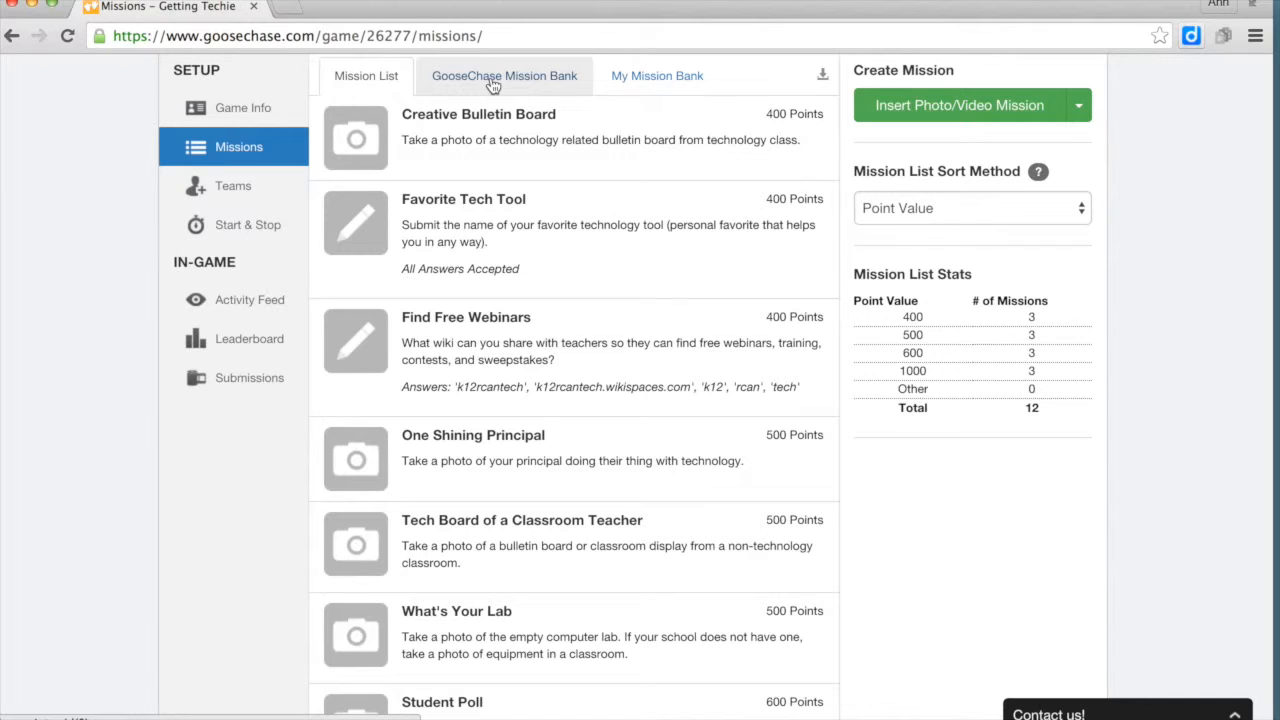
{"action": "mouse_move", "coordinate": [517, 131]}
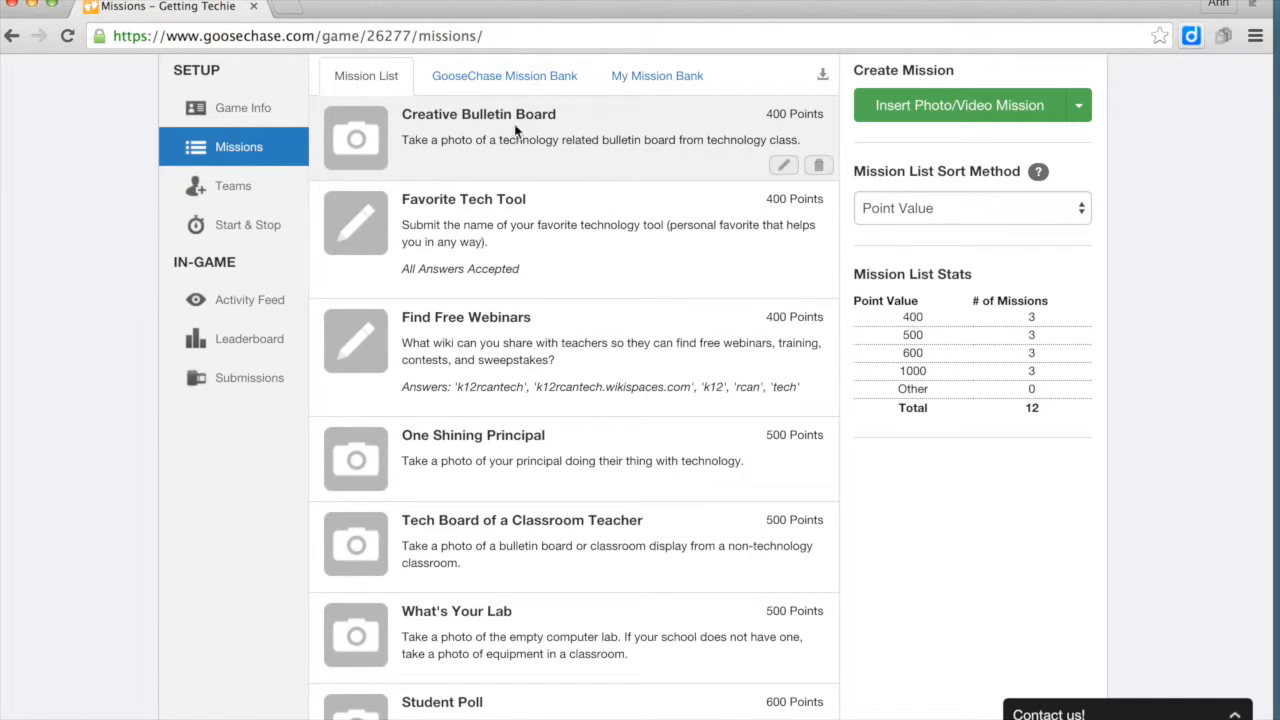
{"action": "mouse_move", "coordinate": [584, 121]}
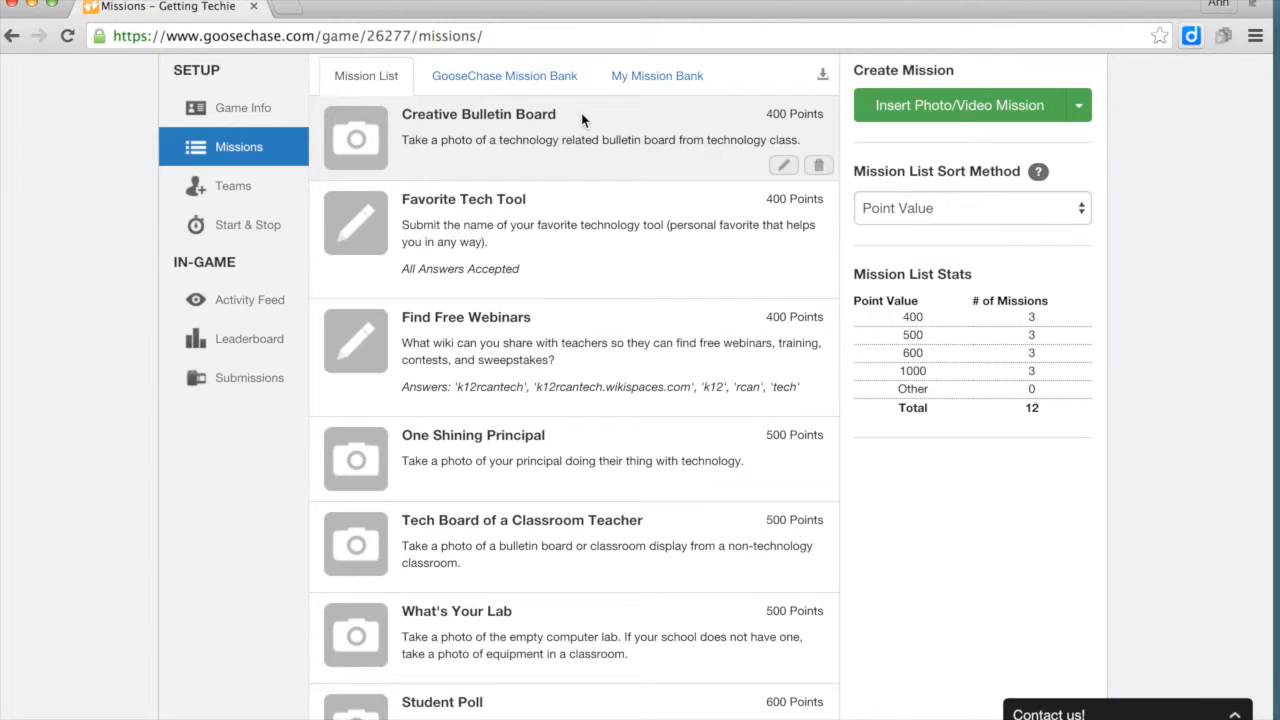
{"action": "mouse_move", "coordinate": [765, 93]}
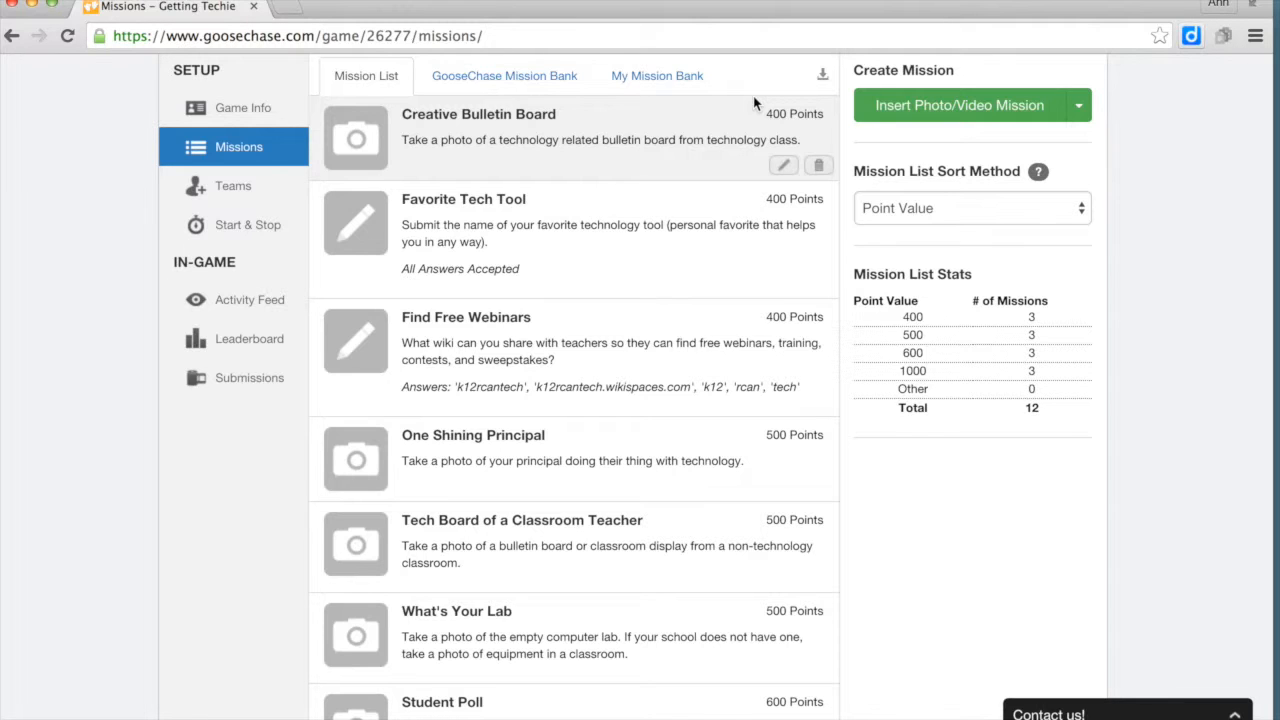
{"action": "scroll", "scroll_direction": "down", "scroll_amount": 3}
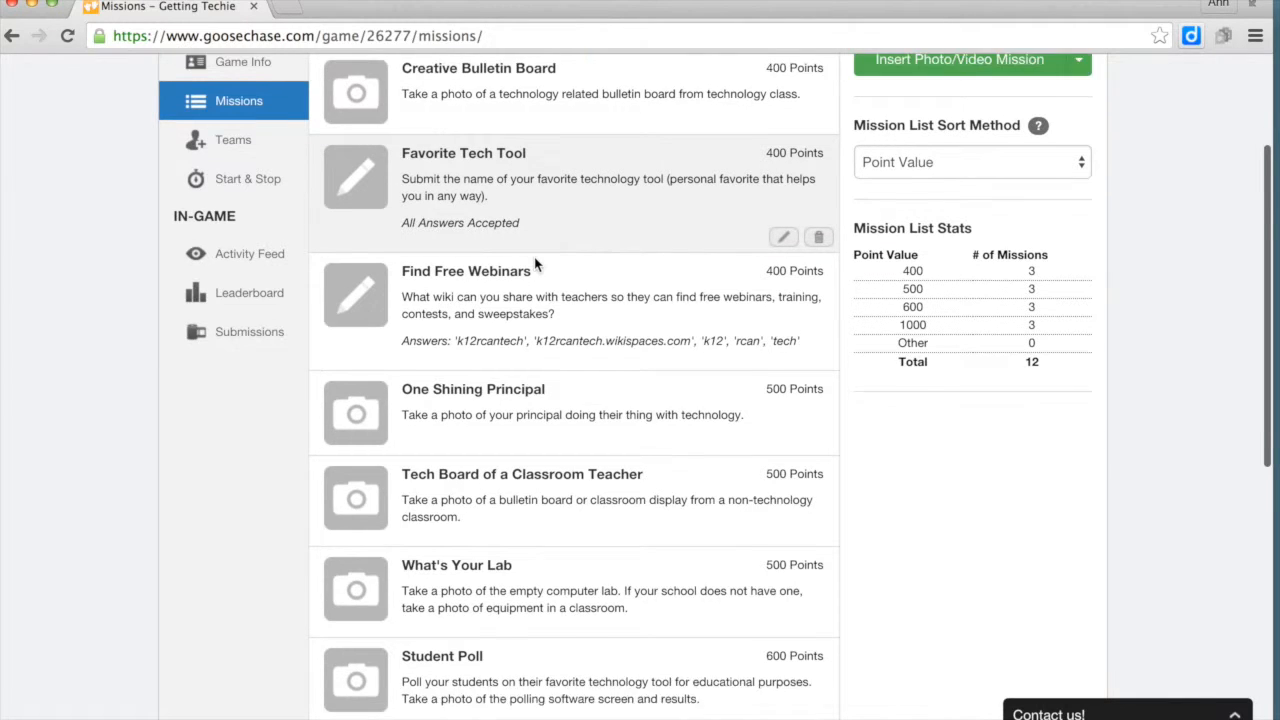
{"action": "scroll", "scroll_direction": "down", "scroll_amount": 3}
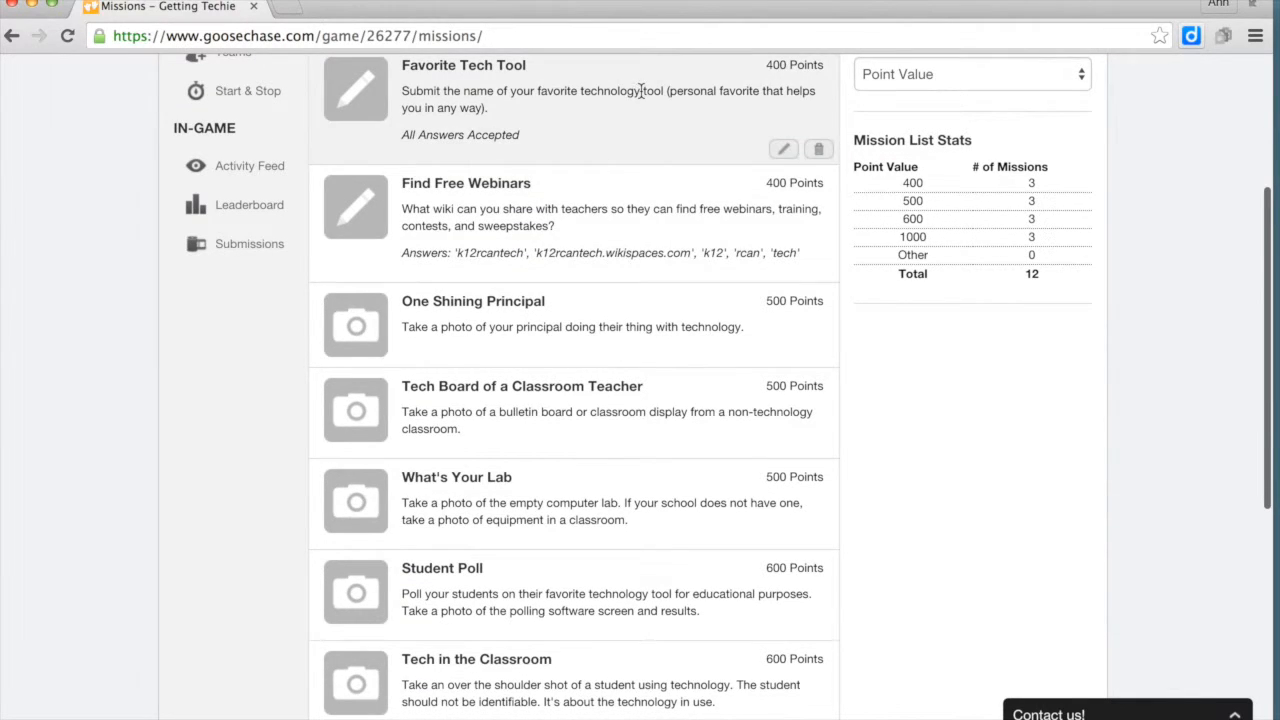
{"action": "scroll", "scroll_direction": "down", "scroll_amount": 3}
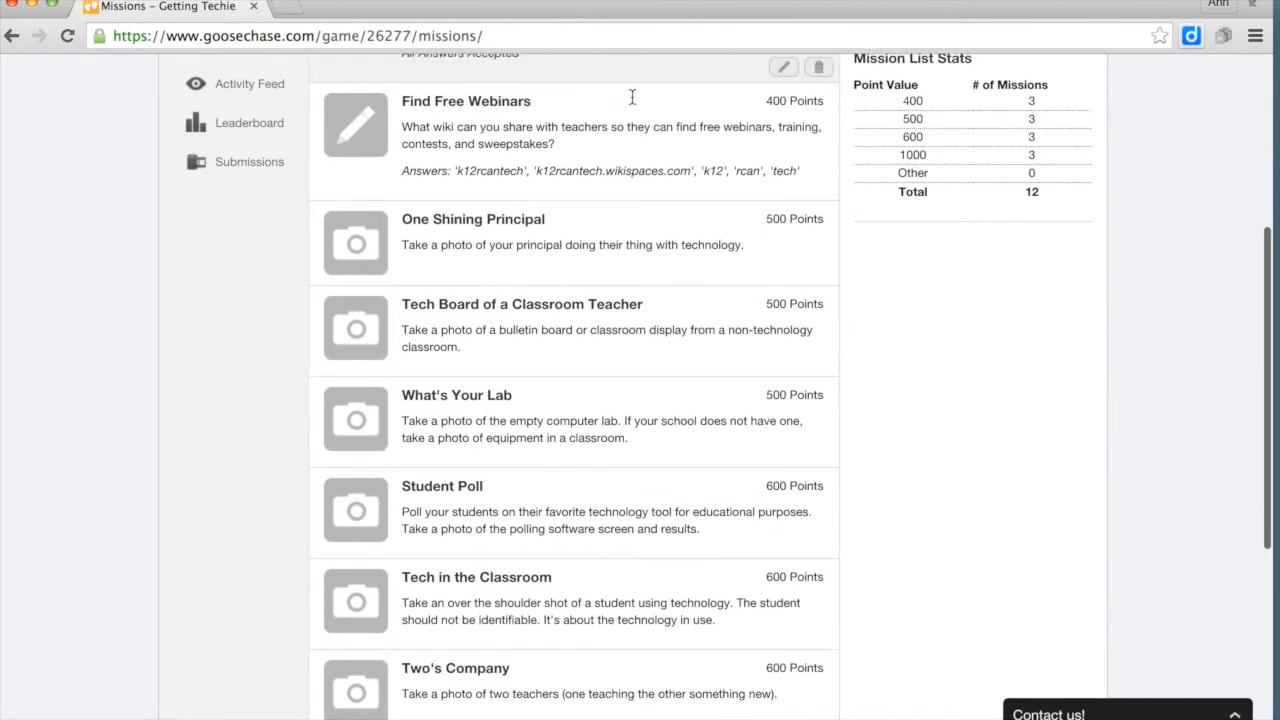
{"action": "scroll", "scroll_direction": "down", "scroll_amount": 3}
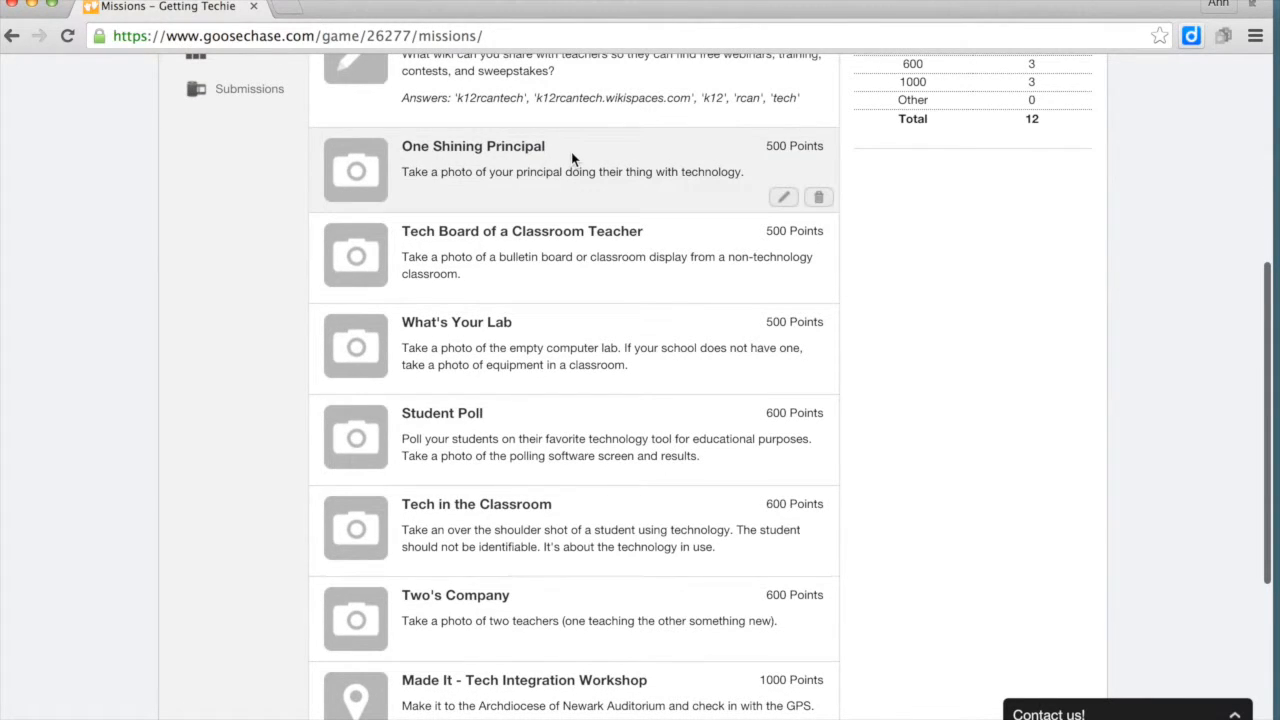
{"action": "mouse_move", "coordinate": [610, 195]}
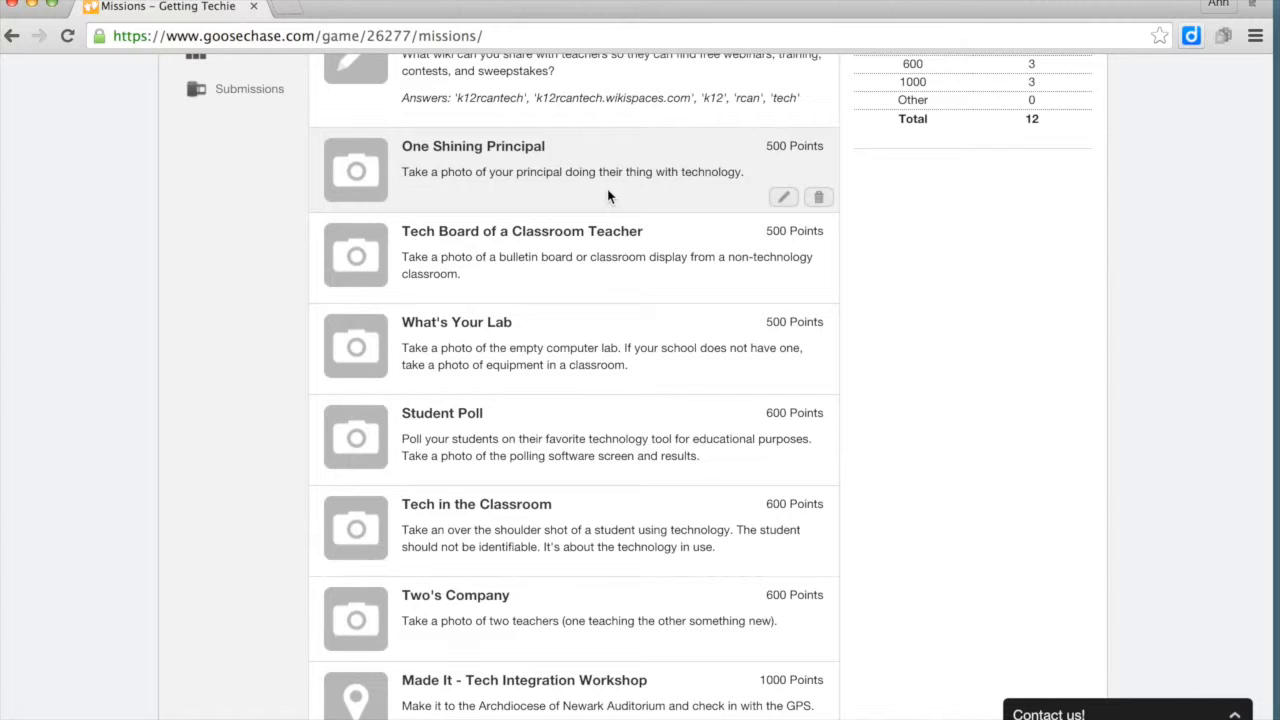
{"action": "scroll", "scroll_direction": "down", "scroll_amount": 3}
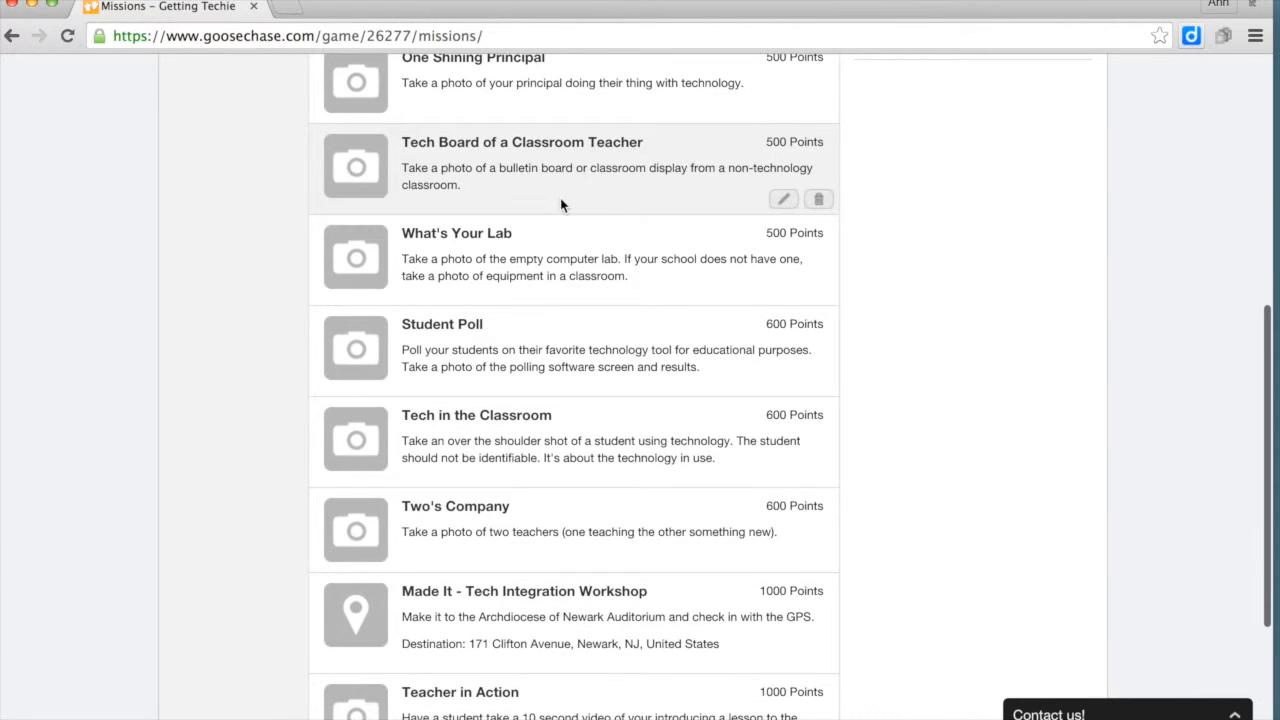
{"action": "mouse_move", "coordinate": [539, 199]}
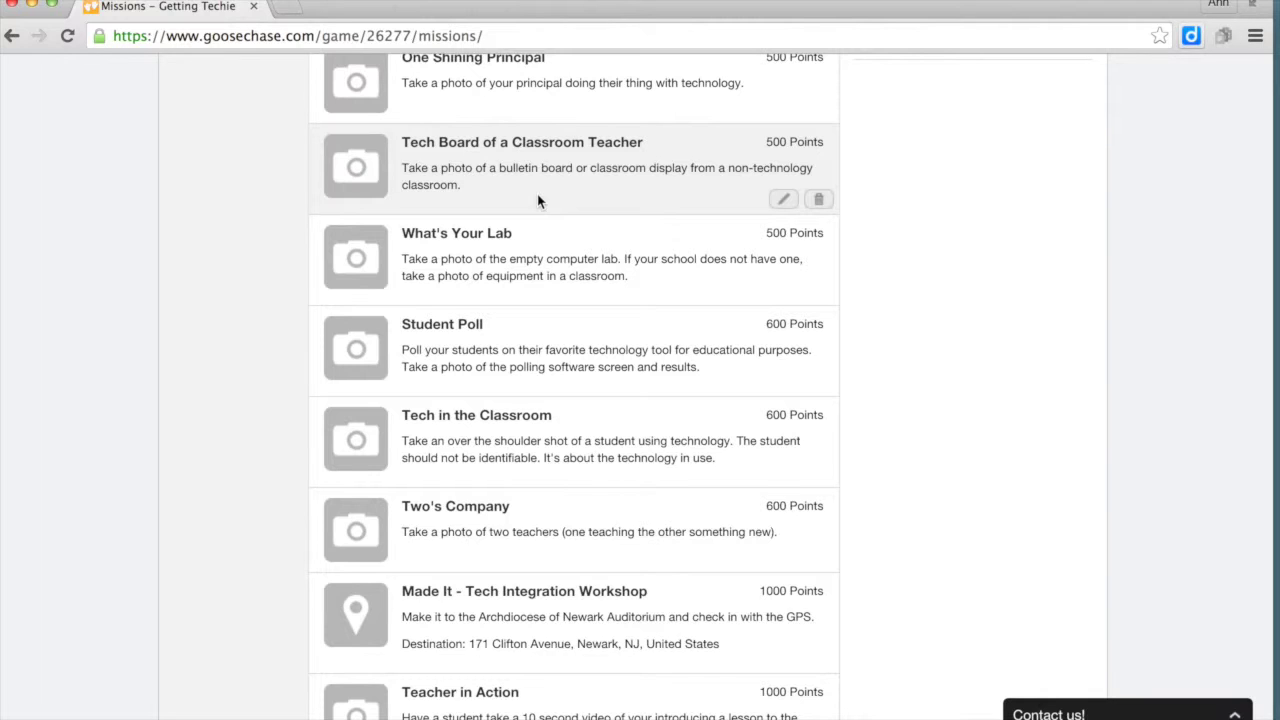
{"action": "scroll", "scroll_direction": "down", "scroll_amount": 3}
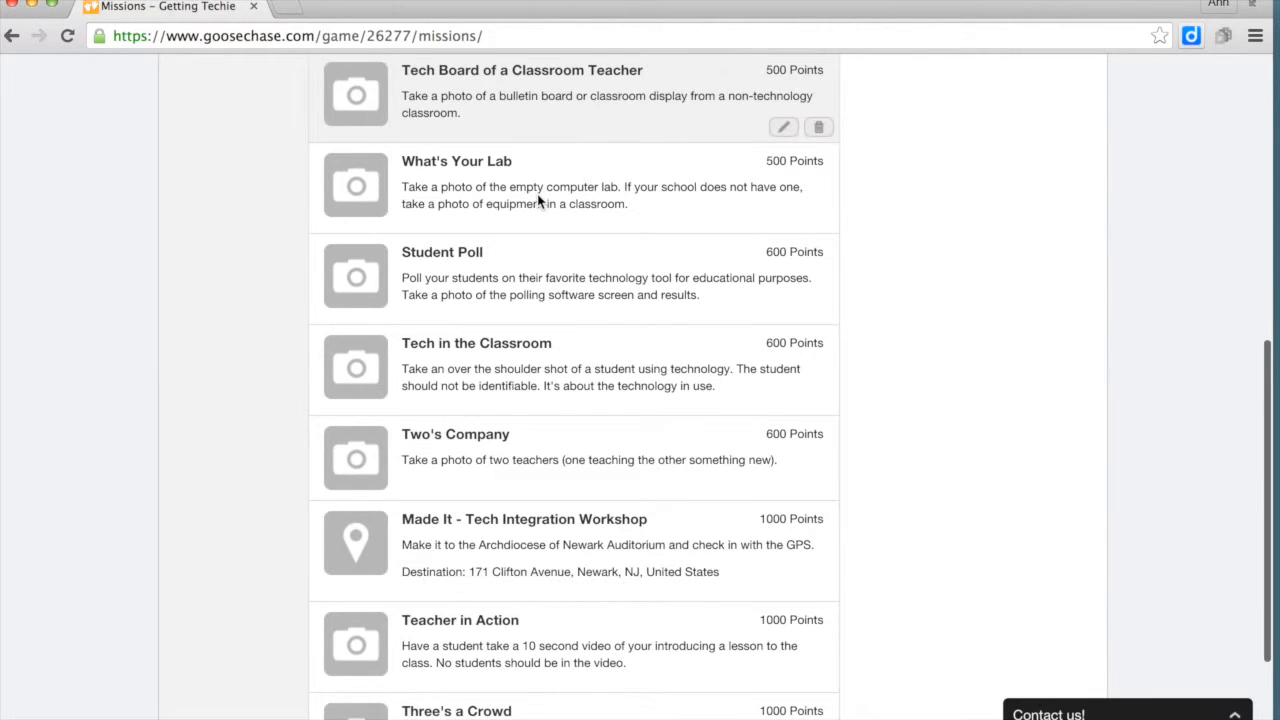
{"action": "scroll", "scroll_direction": "down", "scroll_amount": 3}
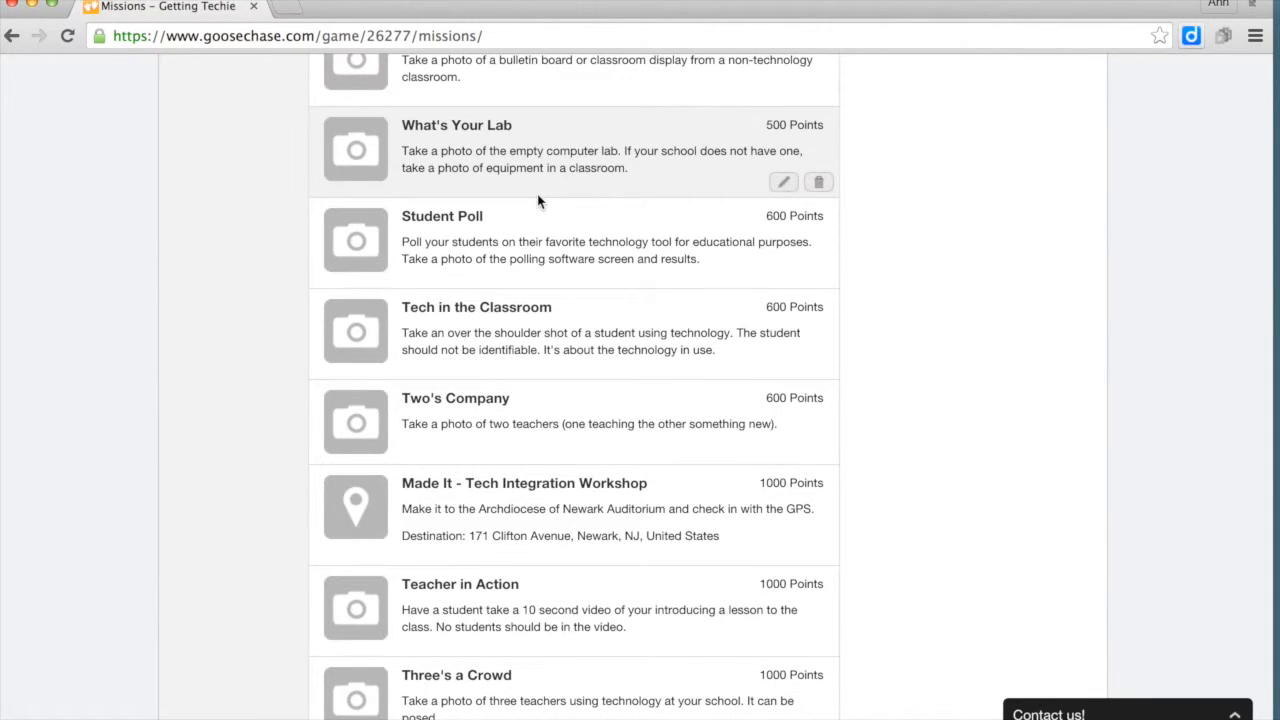
{"action": "mouse_move", "coordinate": [776, 140]}
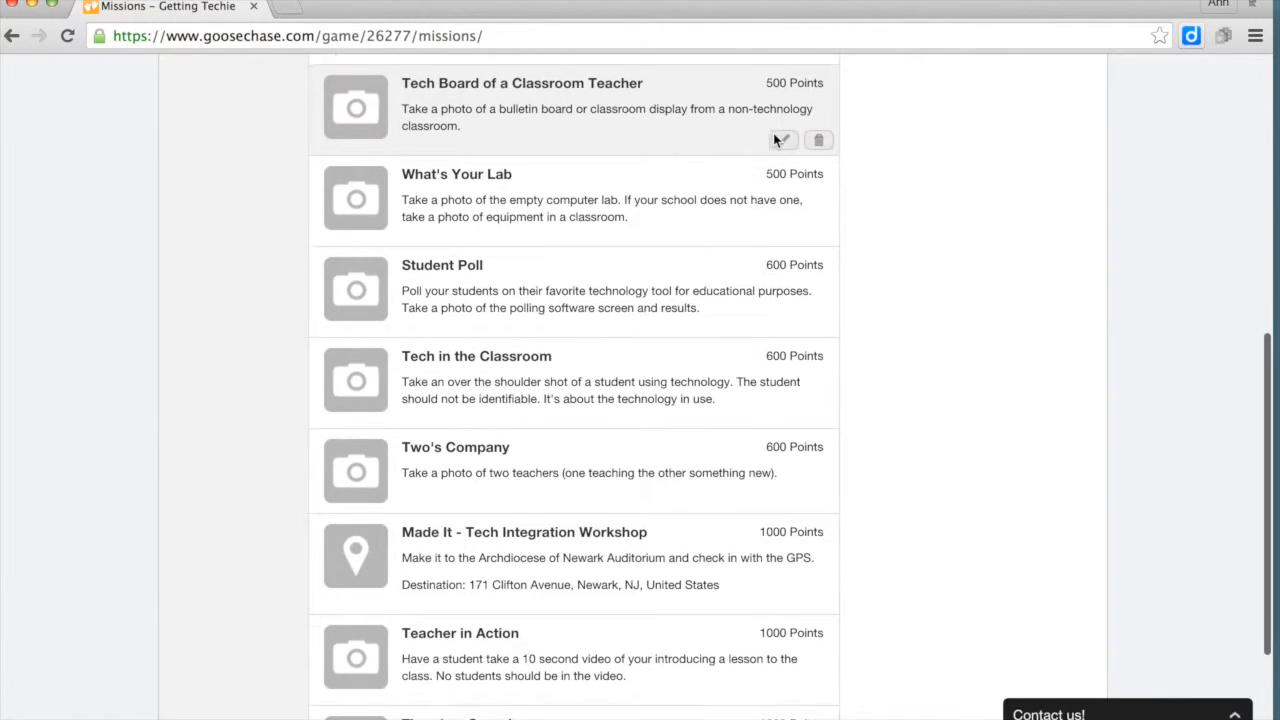
Scroll the mission list, then go to the In-Game Submissions hub
{"action": "scroll", "scroll_direction": "down", "scroll_amount": 3}
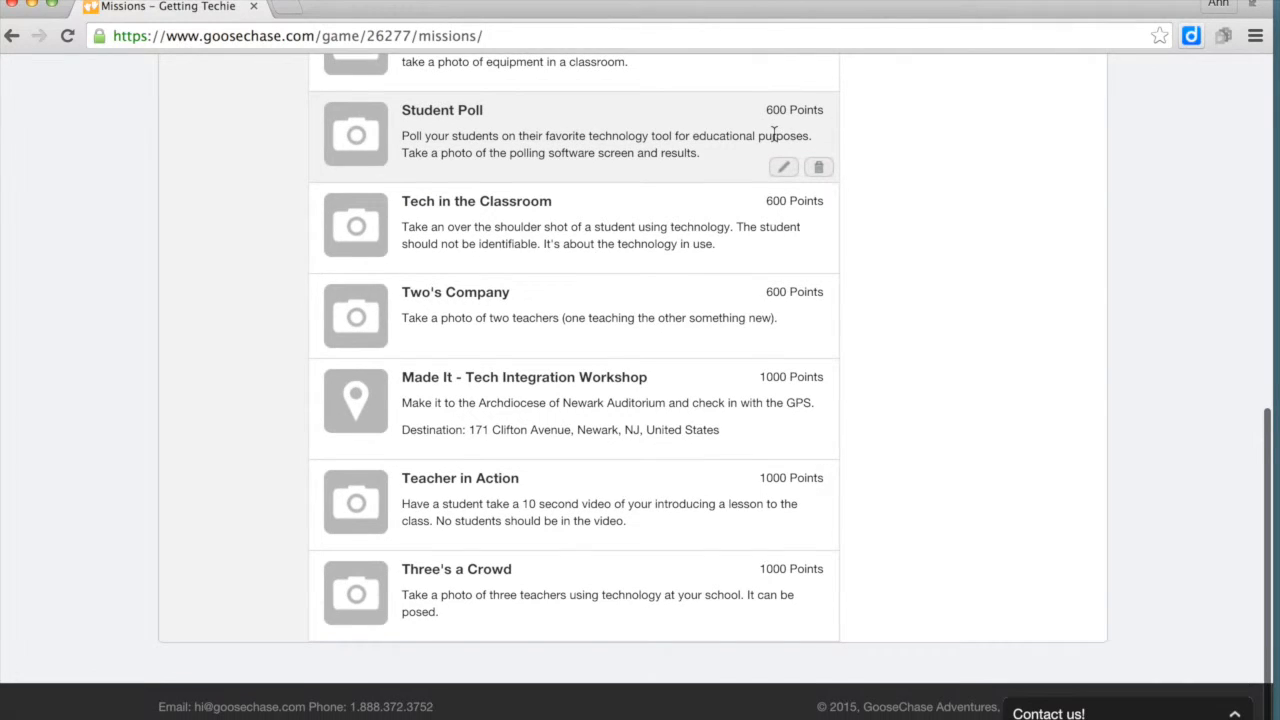
{"action": "mouse_move", "coordinate": [705, 169]}
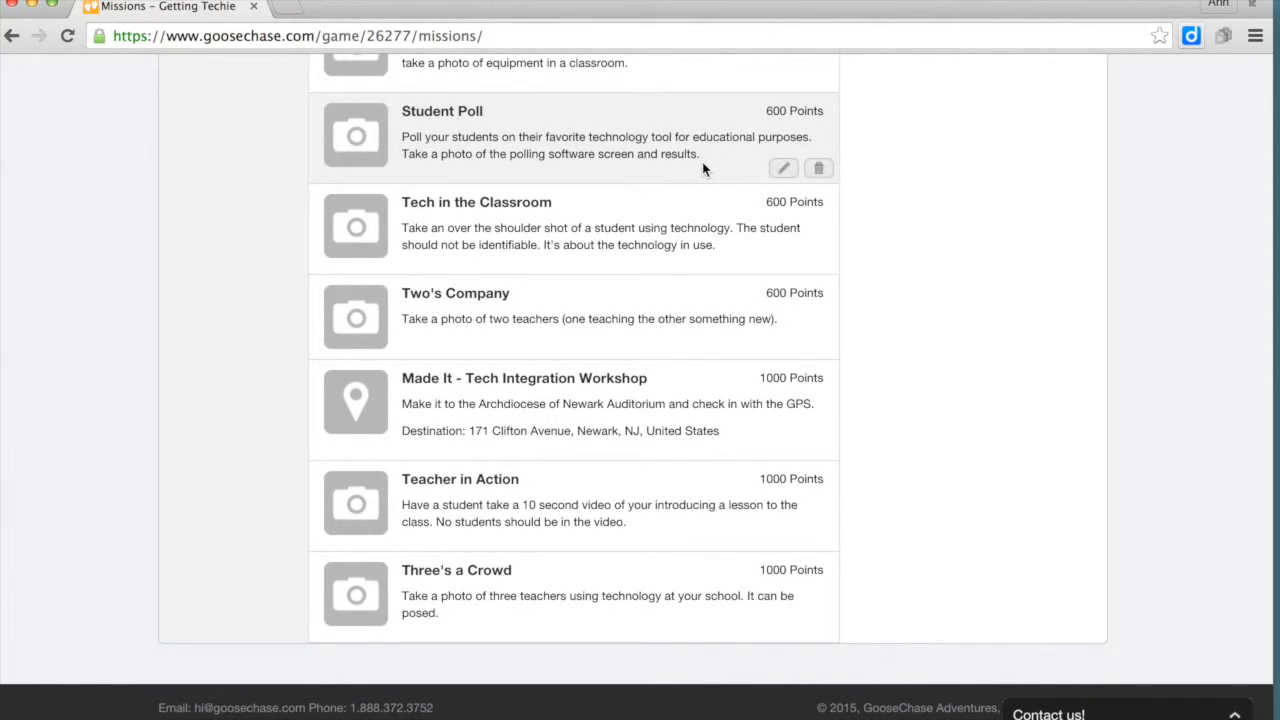
{"action": "mouse_move", "coordinate": [643, 173]}
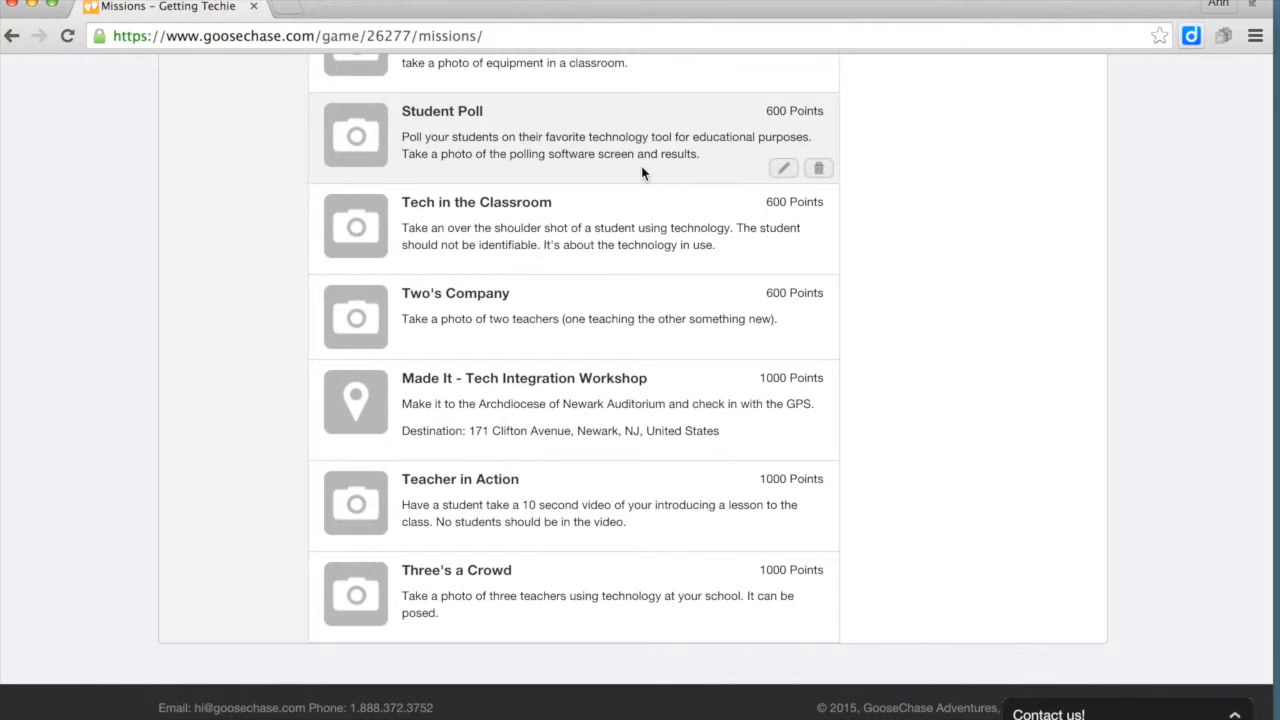
{"action": "mouse_move", "coordinate": [630, 203]}
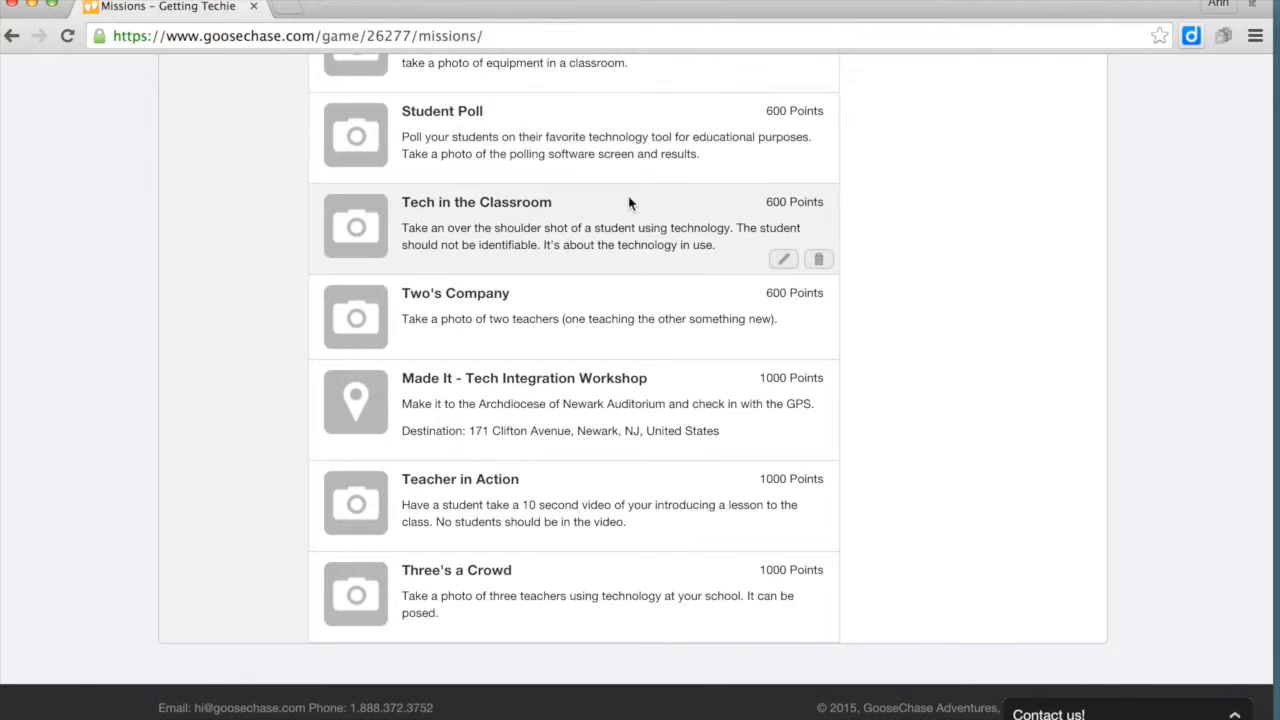
{"action": "mouse_move", "coordinate": [728, 257]}
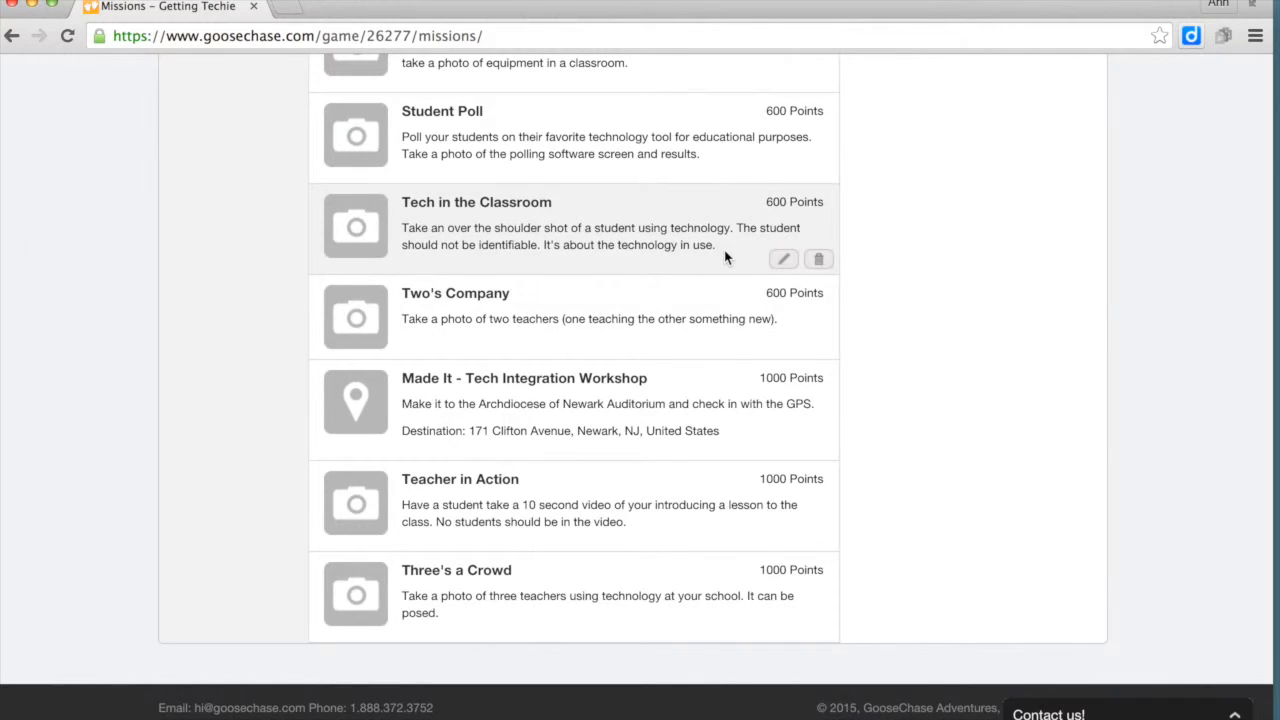
{"action": "mouse_move", "coordinate": [734, 256]}
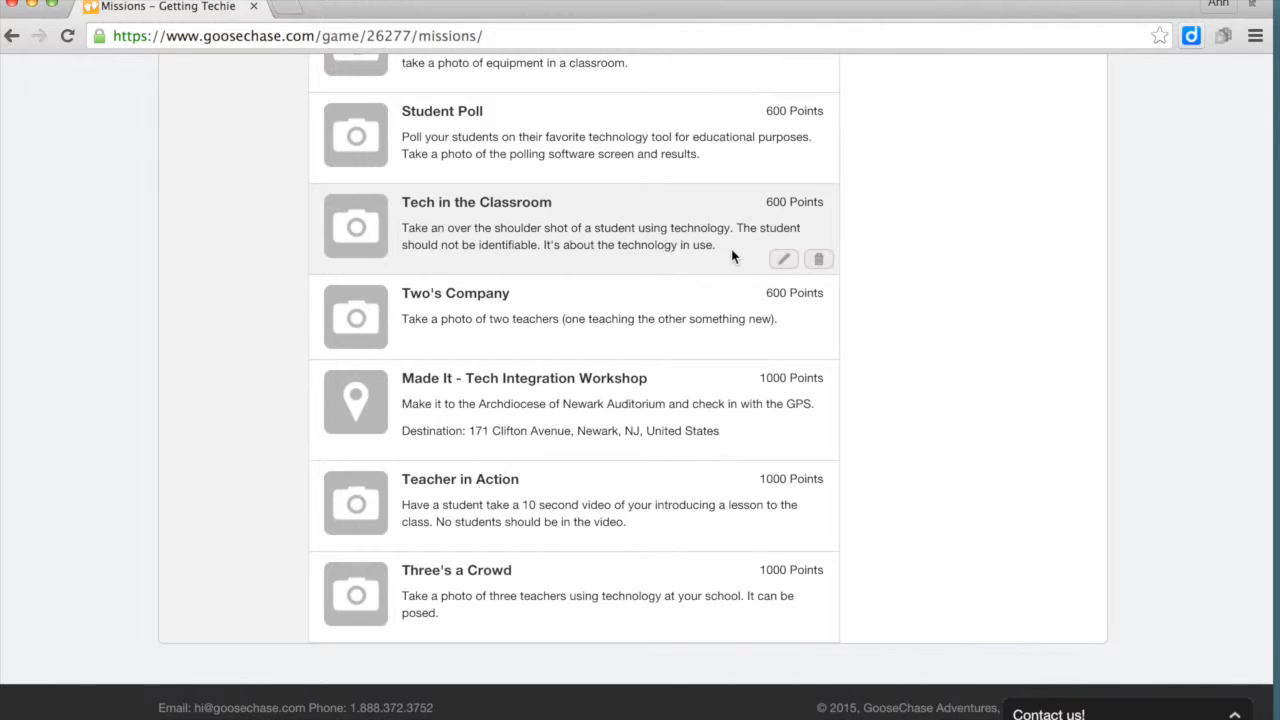
{"action": "mouse_move", "coordinate": [688, 357]}
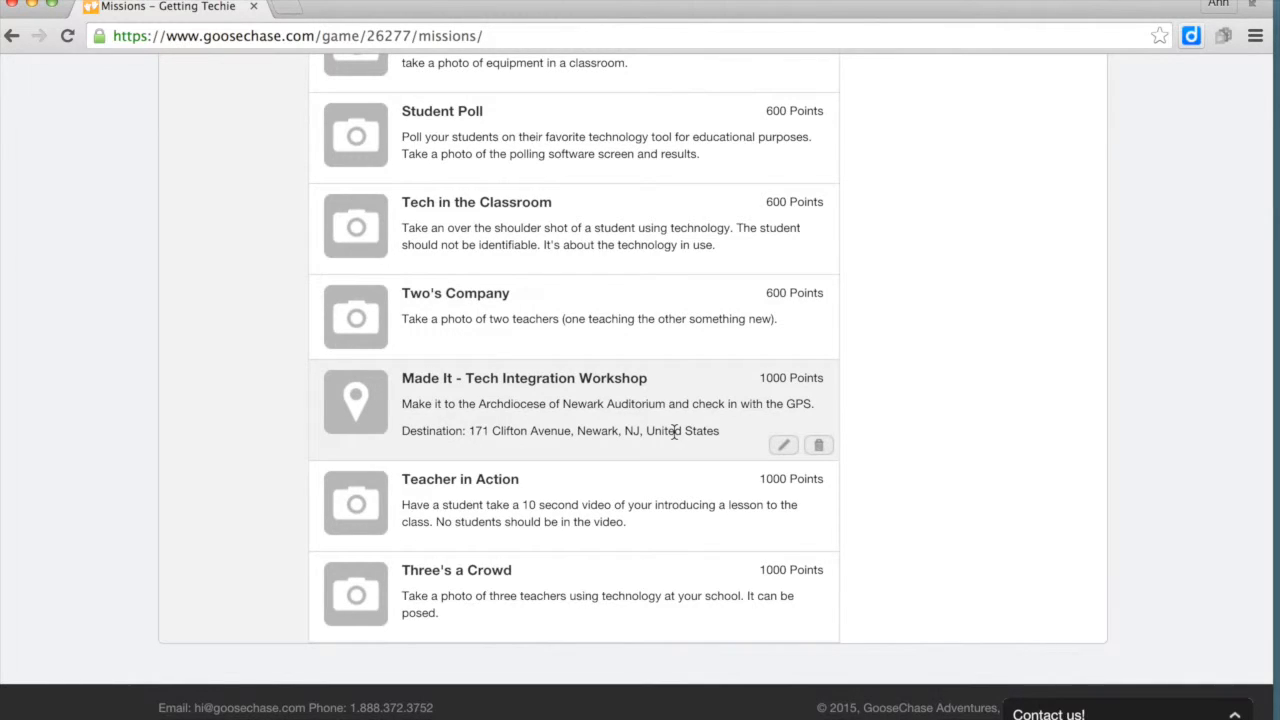
{"action": "mouse_move", "coordinate": [690, 456]}
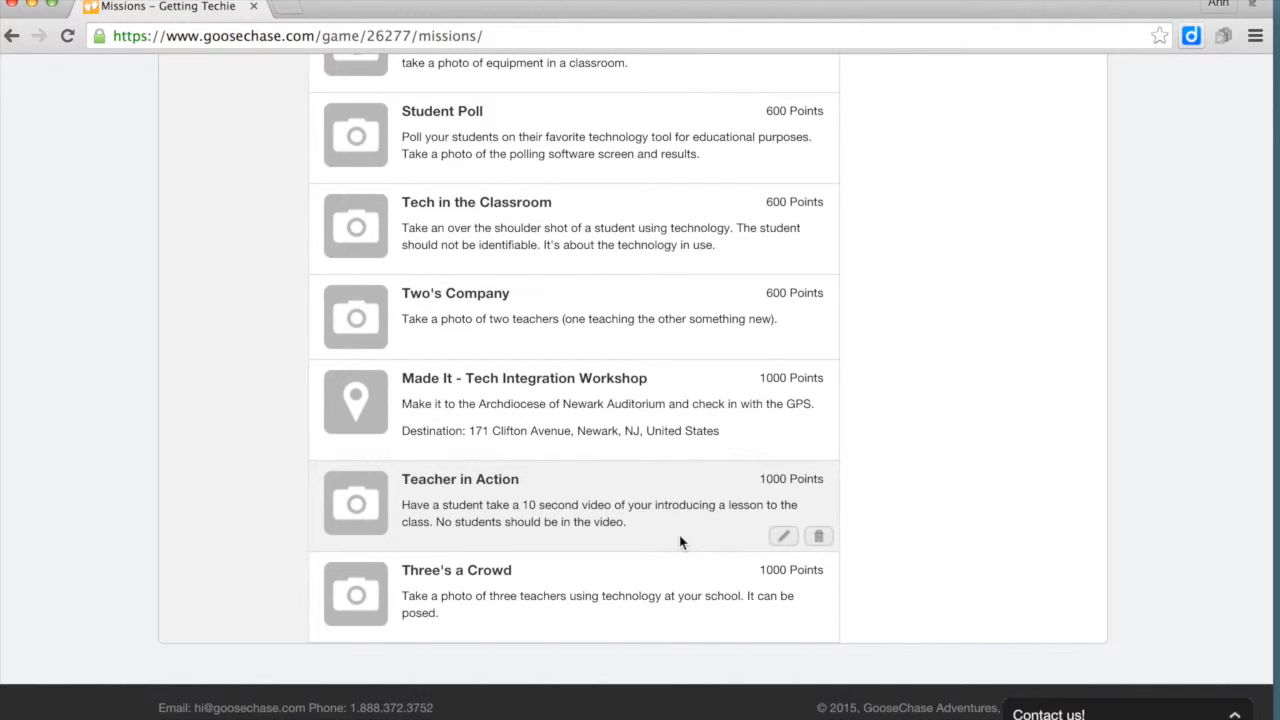
{"action": "mouse_move", "coordinate": [657, 630]}
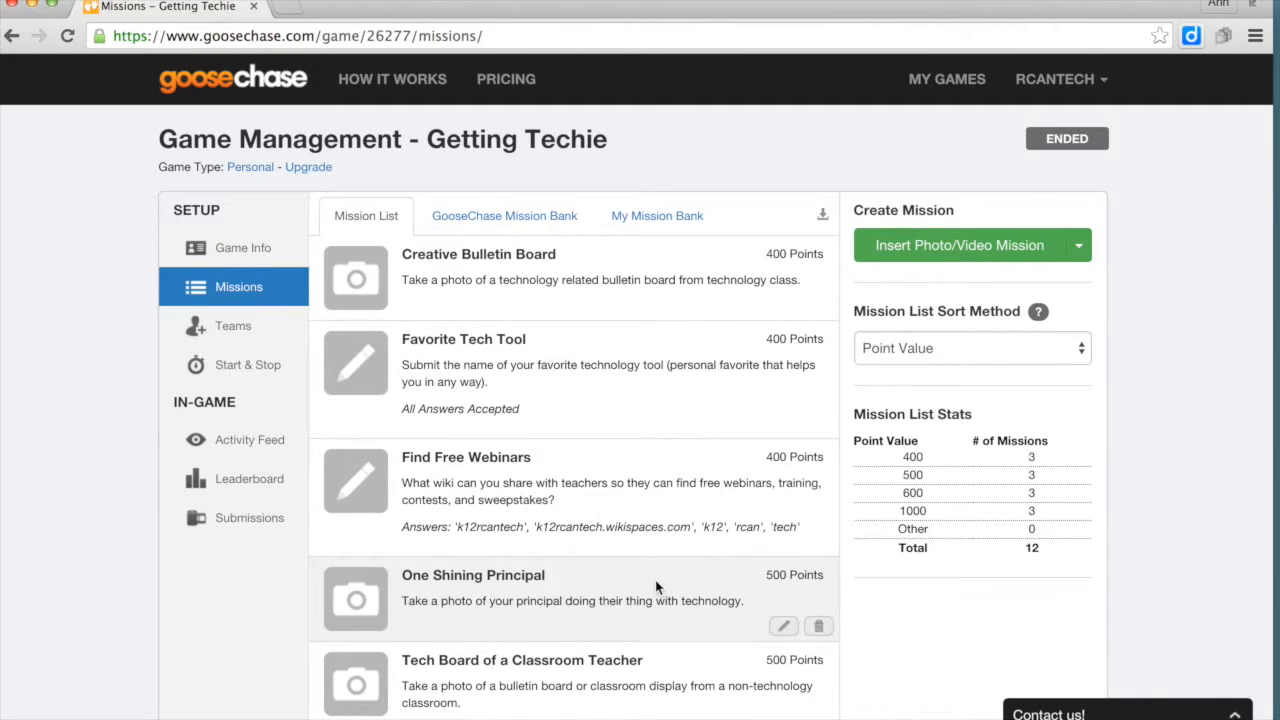
{"action": "mouse_move", "coordinate": [612, 576]}
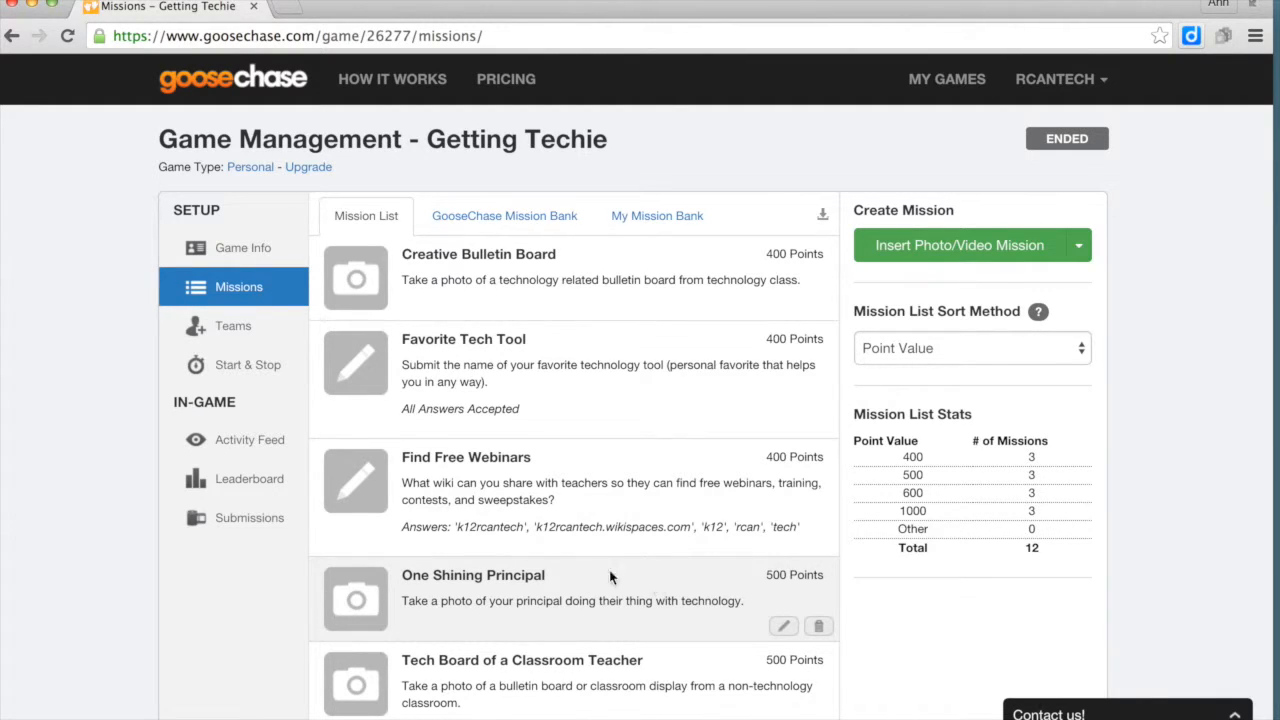
{"action": "left_click", "coordinate": [249, 518]}
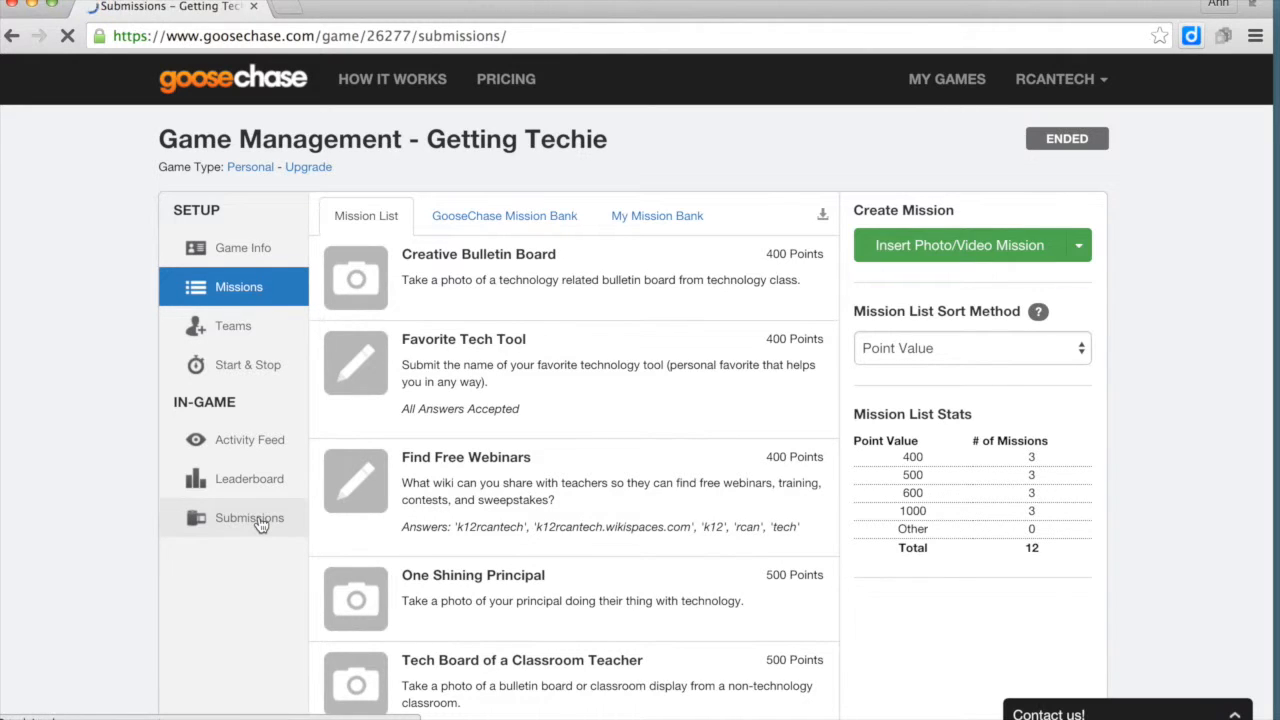
{"action": "left_click", "coordinate": [249, 518]}
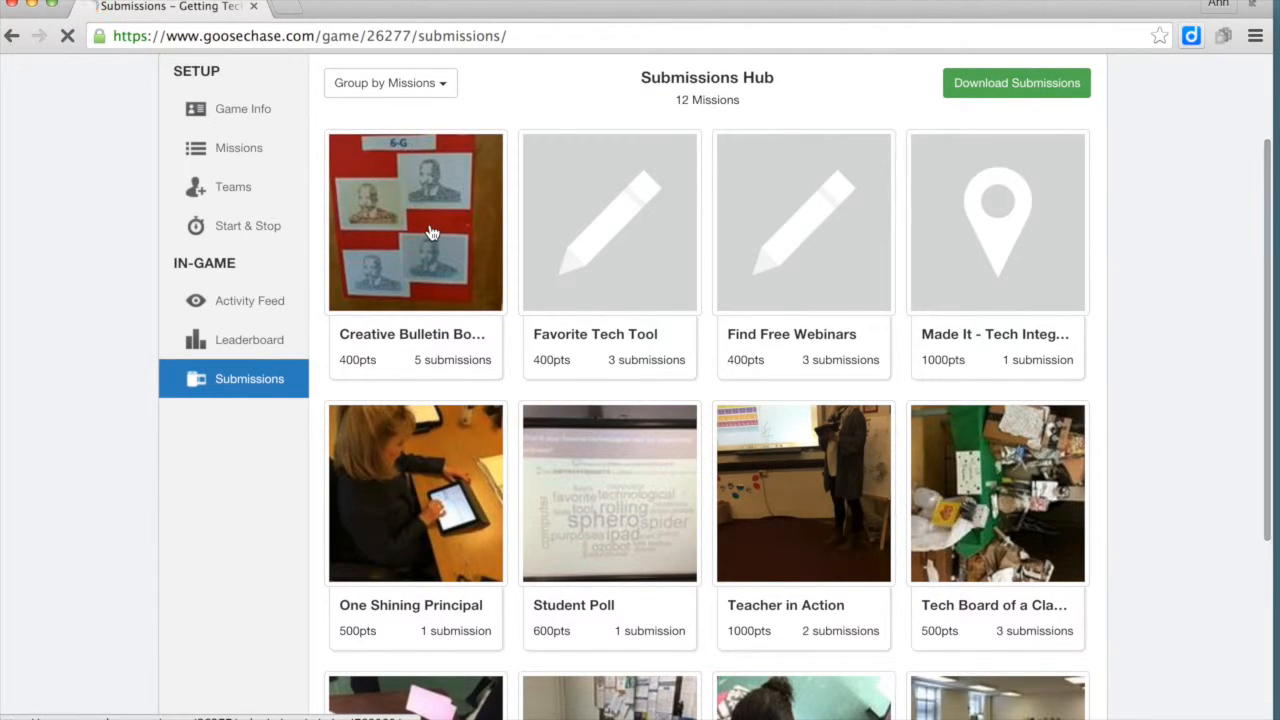
{"action": "left_click", "coordinate": [416, 222]}
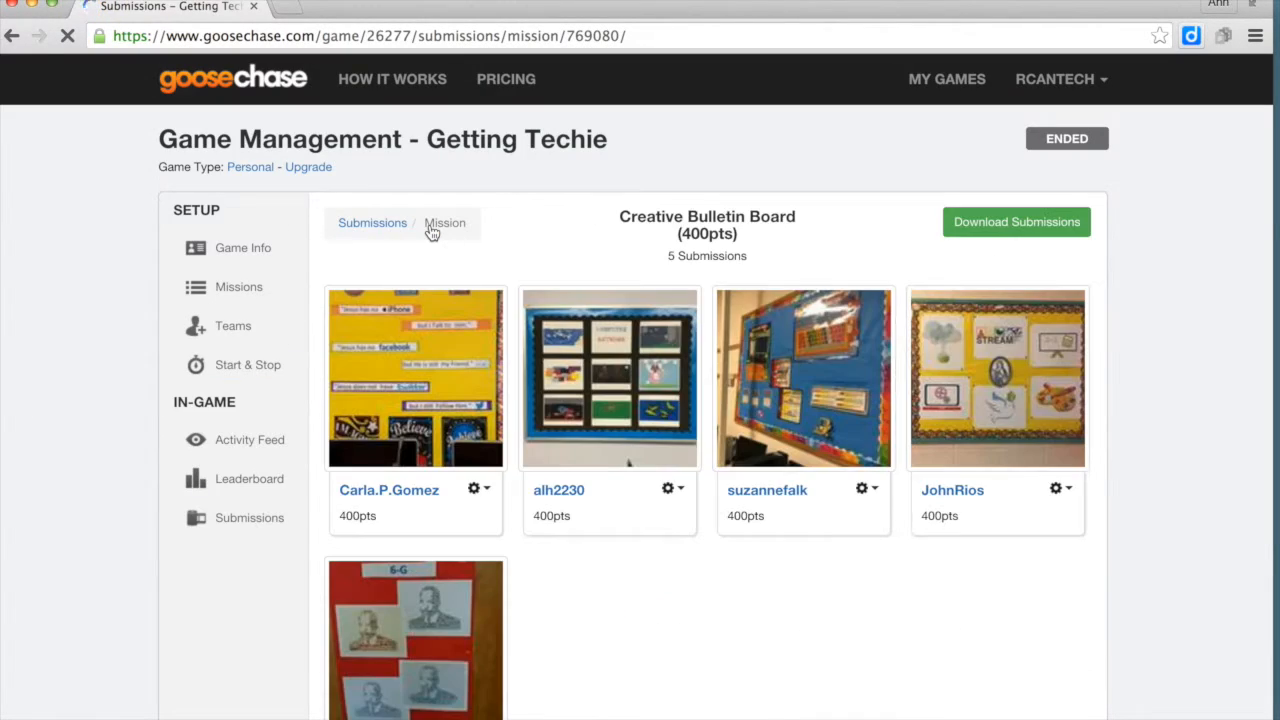
{"action": "left_click", "coordinate": [415, 378]}
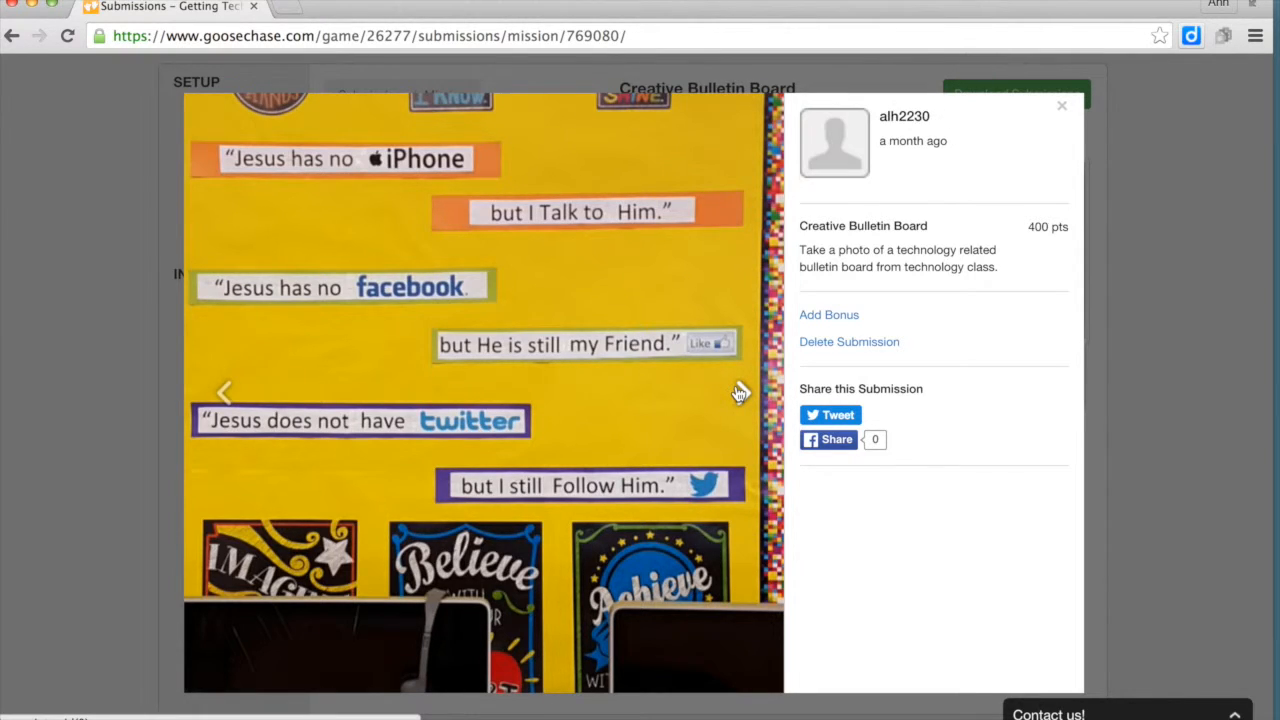
Step through the remaining bulletin board photos, ending on the red 6-G portrait board
{"action": "left_click", "coordinate": [747, 400]}
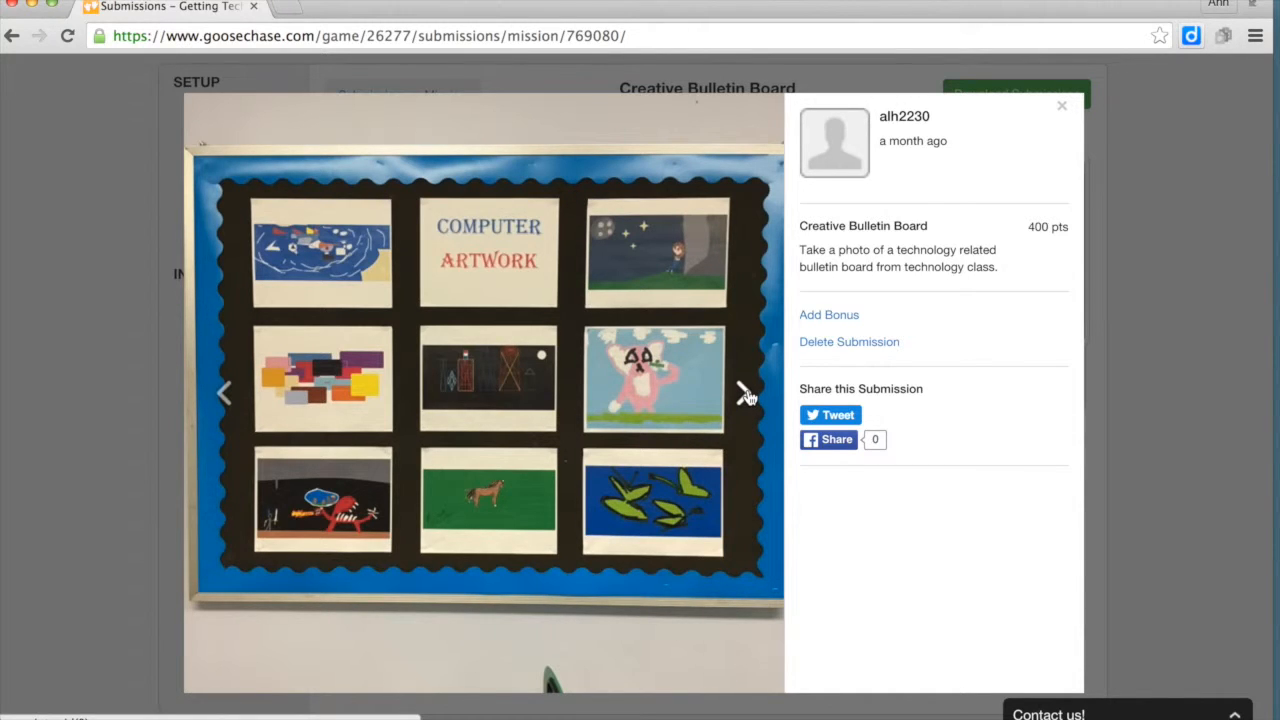
{"action": "left_click", "coordinate": [745, 397]}
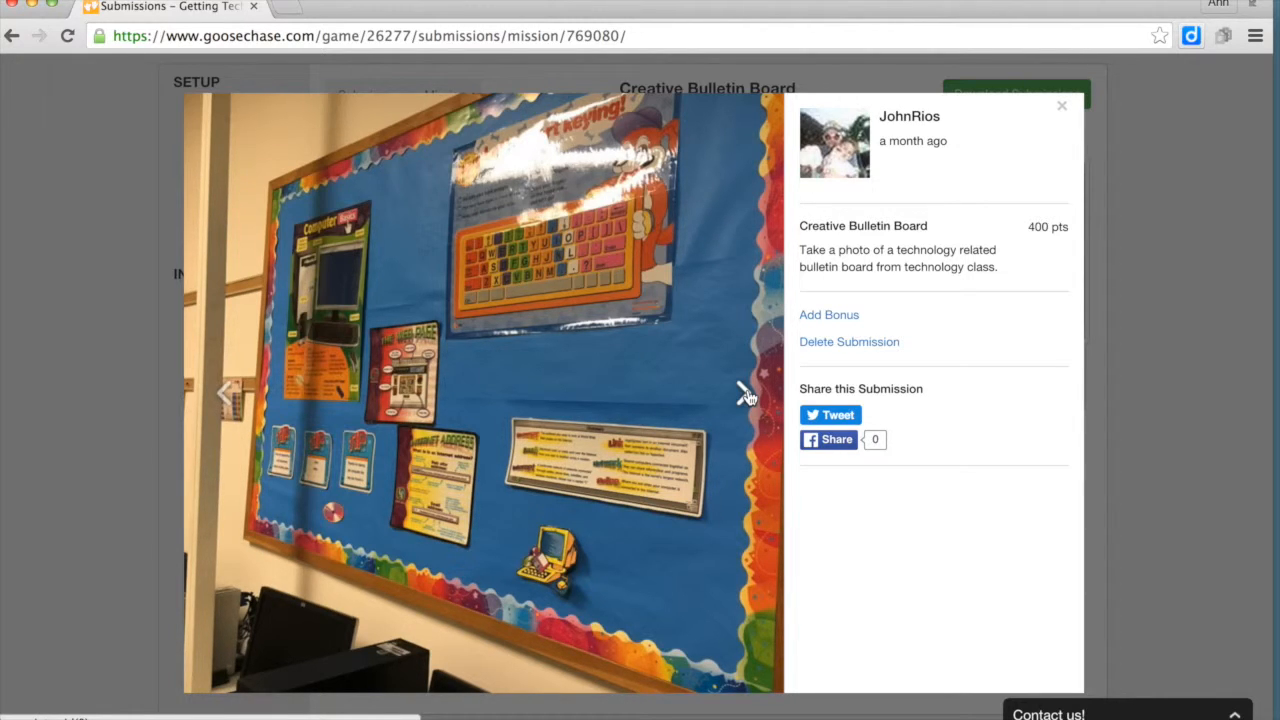
{"action": "left_click", "coordinate": [742, 394]}
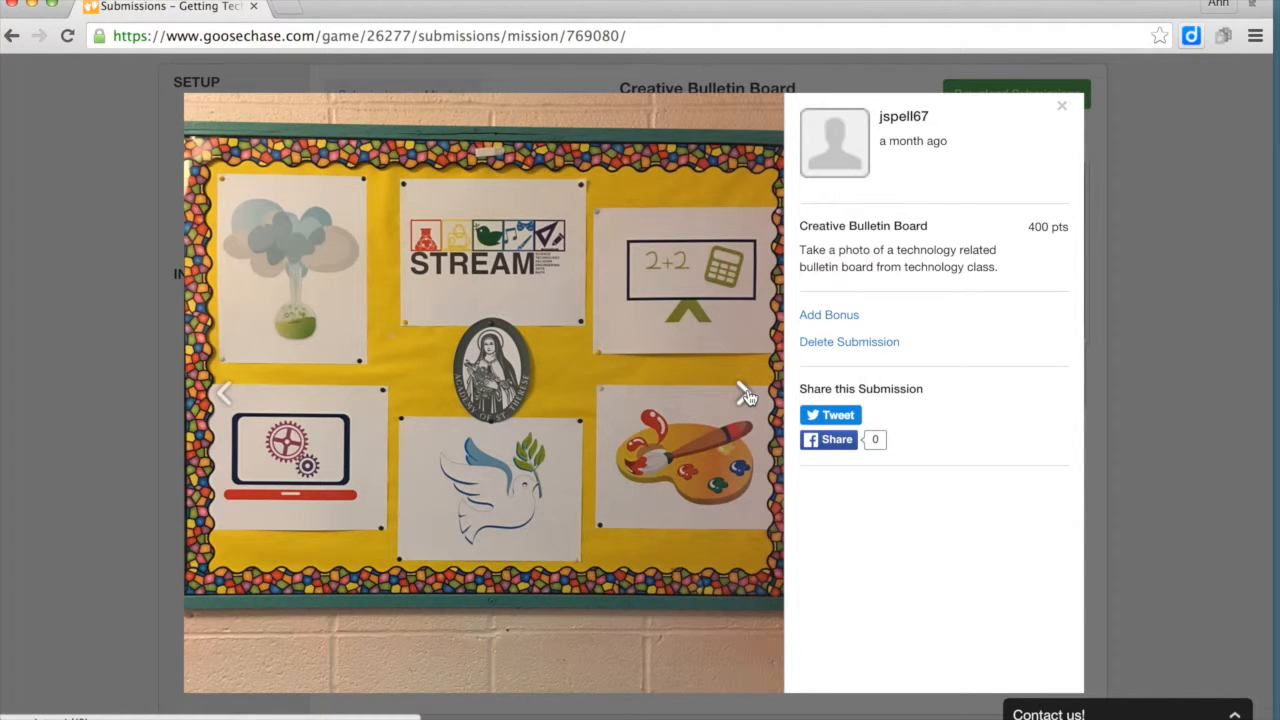
{"action": "left_click", "coordinate": [740, 392]}
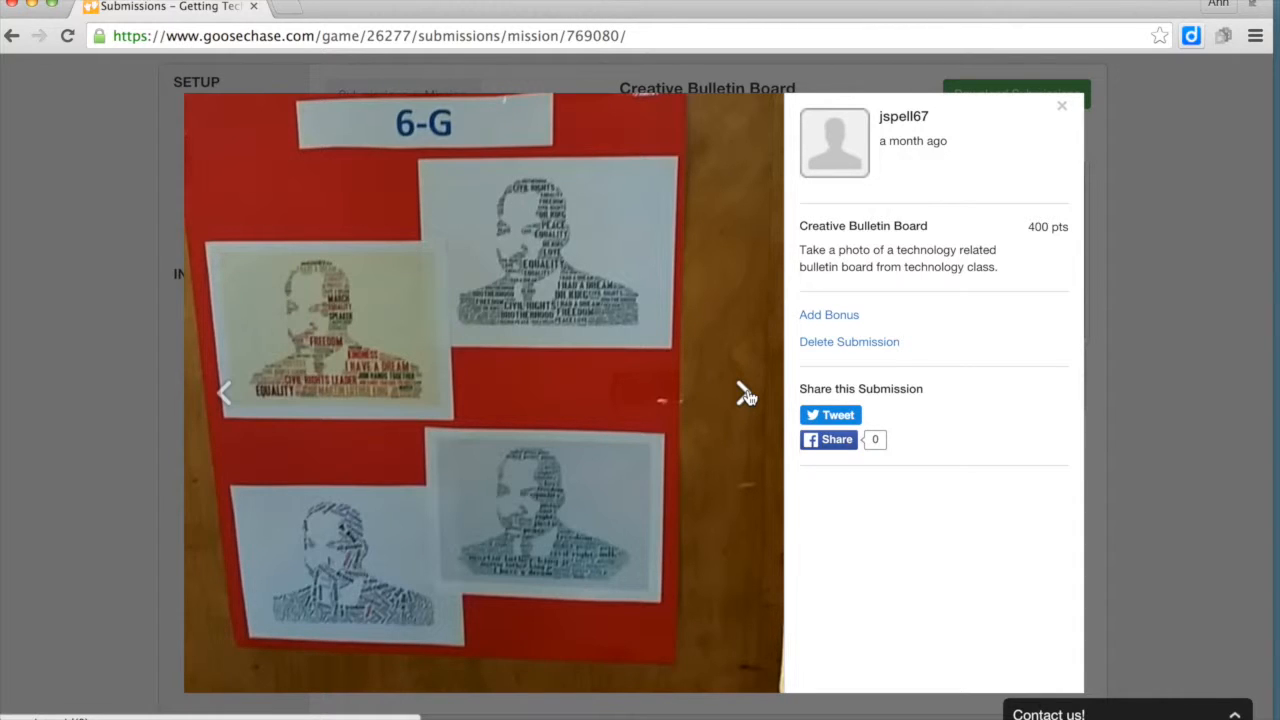
{"action": "mouse_move", "coordinate": [1043, 150]}
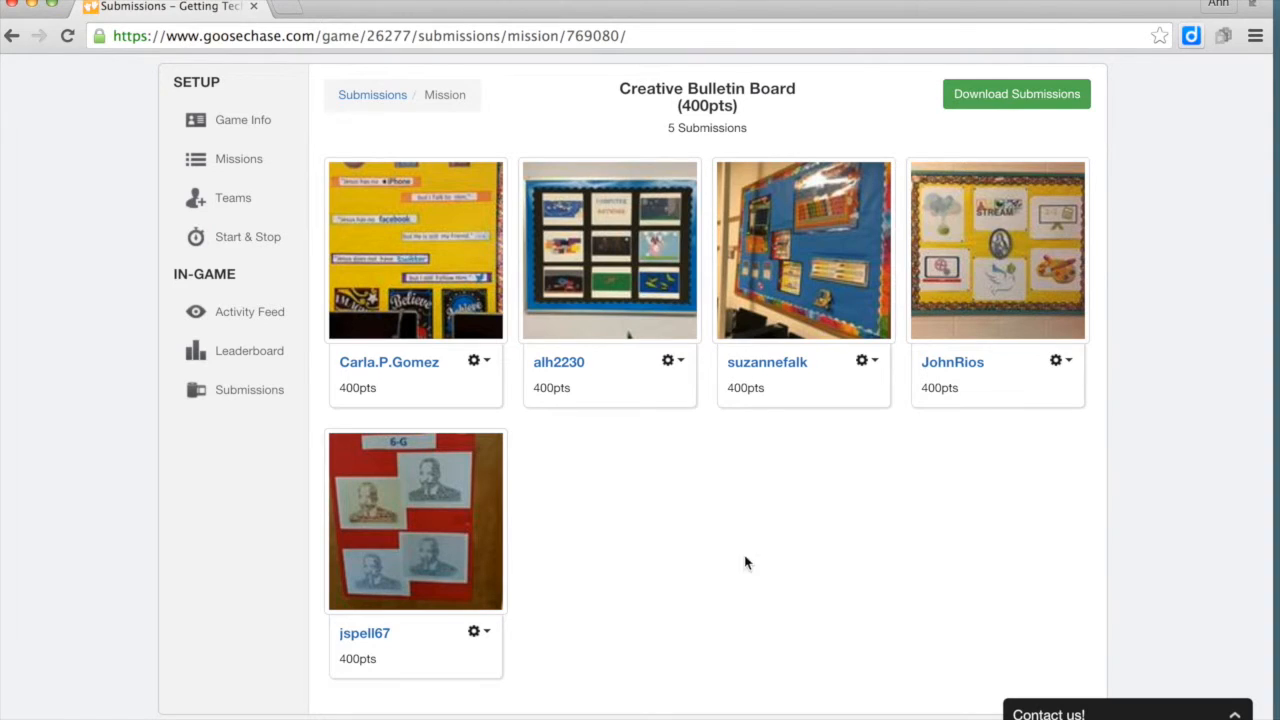
Return to Submissions and open the Tech in the Classroom card's three submissions
{"action": "left_click", "coordinate": [249, 389]}
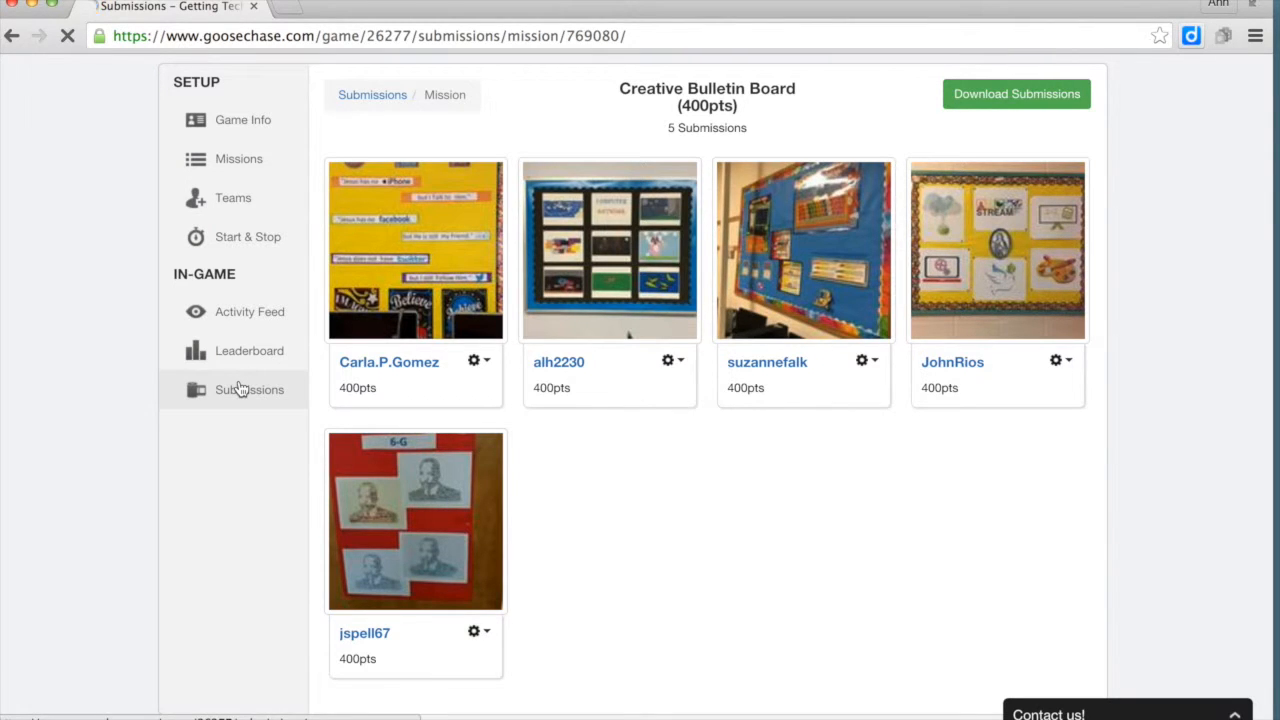
{"action": "left_click", "coordinate": [248, 389]}
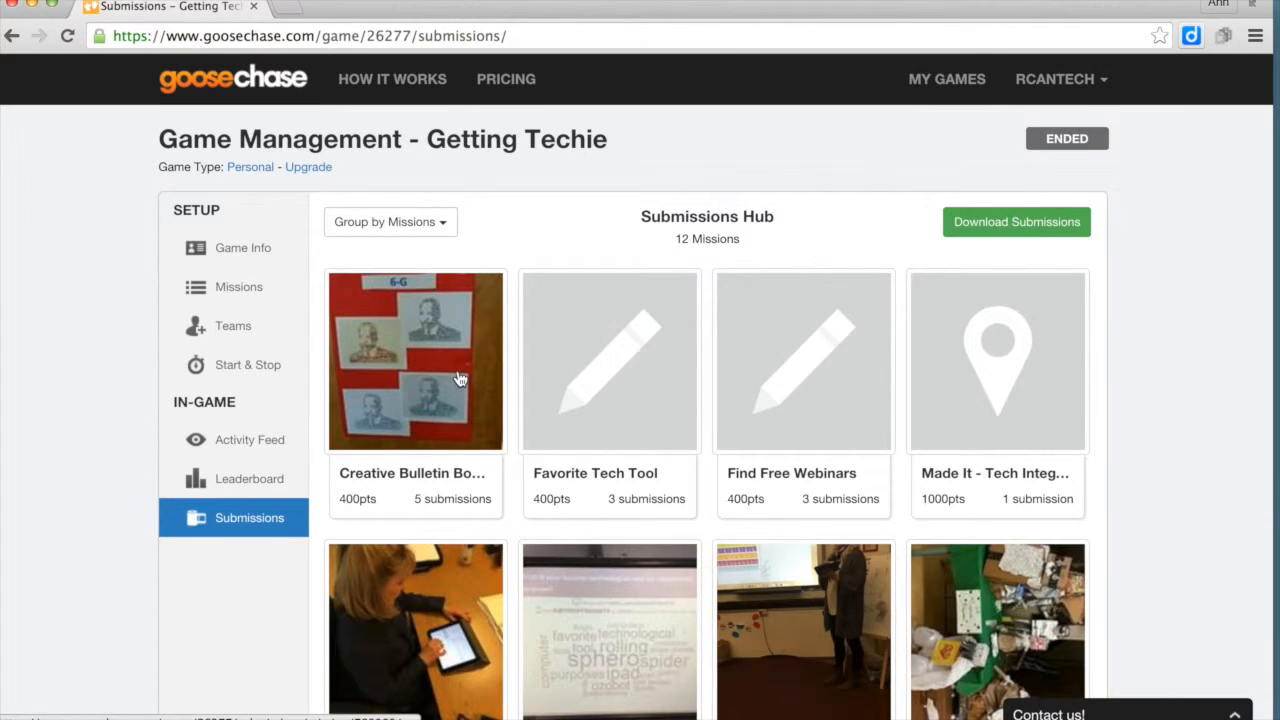
{"action": "scroll", "scroll_direction": "down", "scroll_amount": 3}
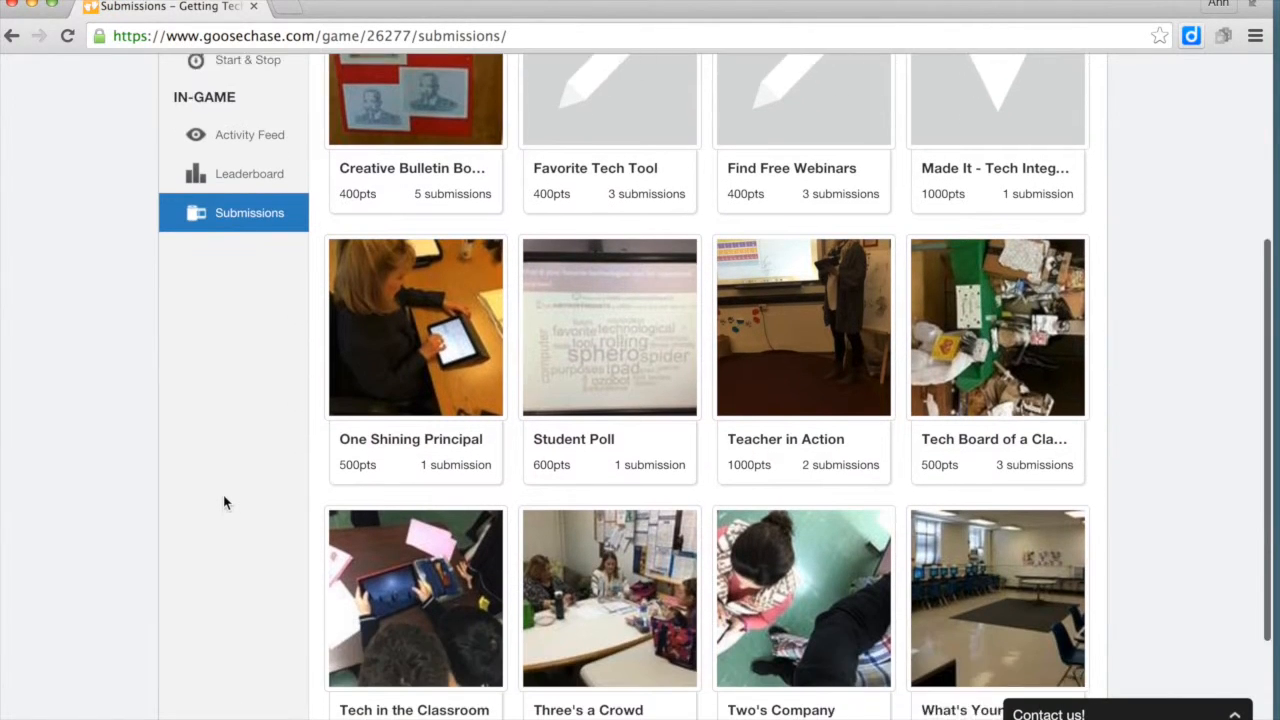
{"action": "scroll", "scroll_direction": "down", "scroll_amount": 3}
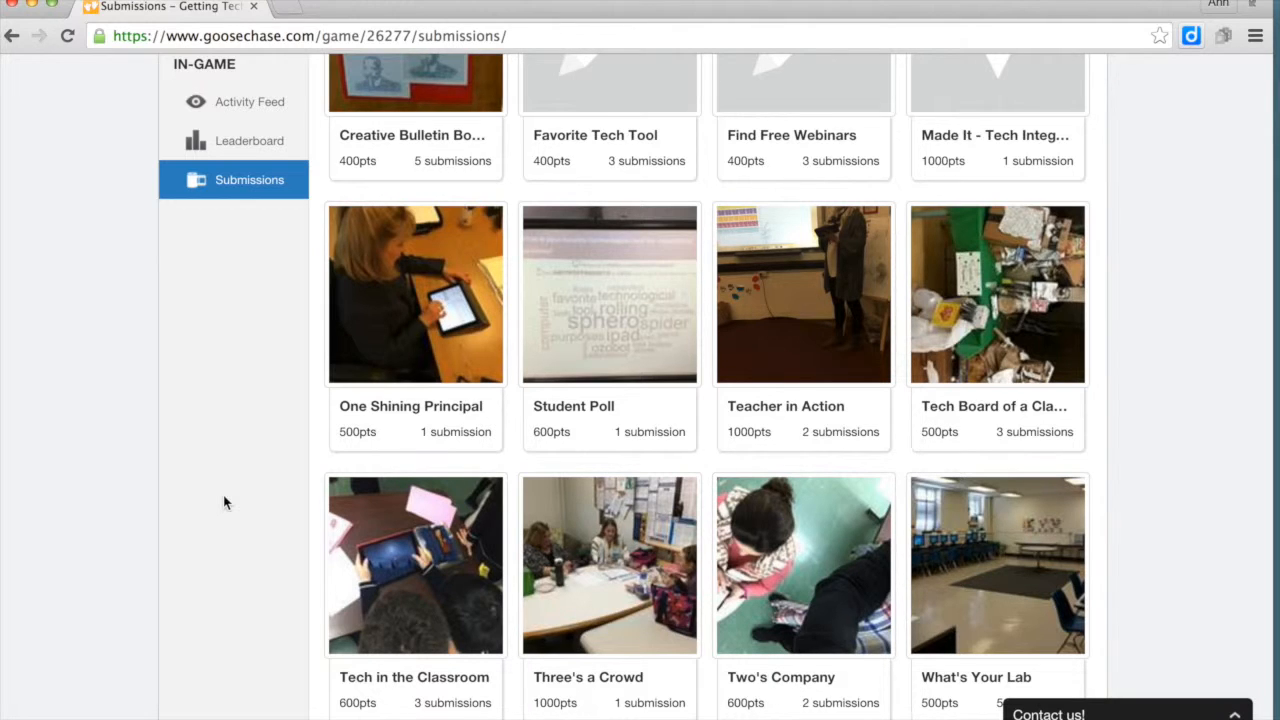
{"action": "scroll", "scroll_direction": "down", "scroll_amount": 3}
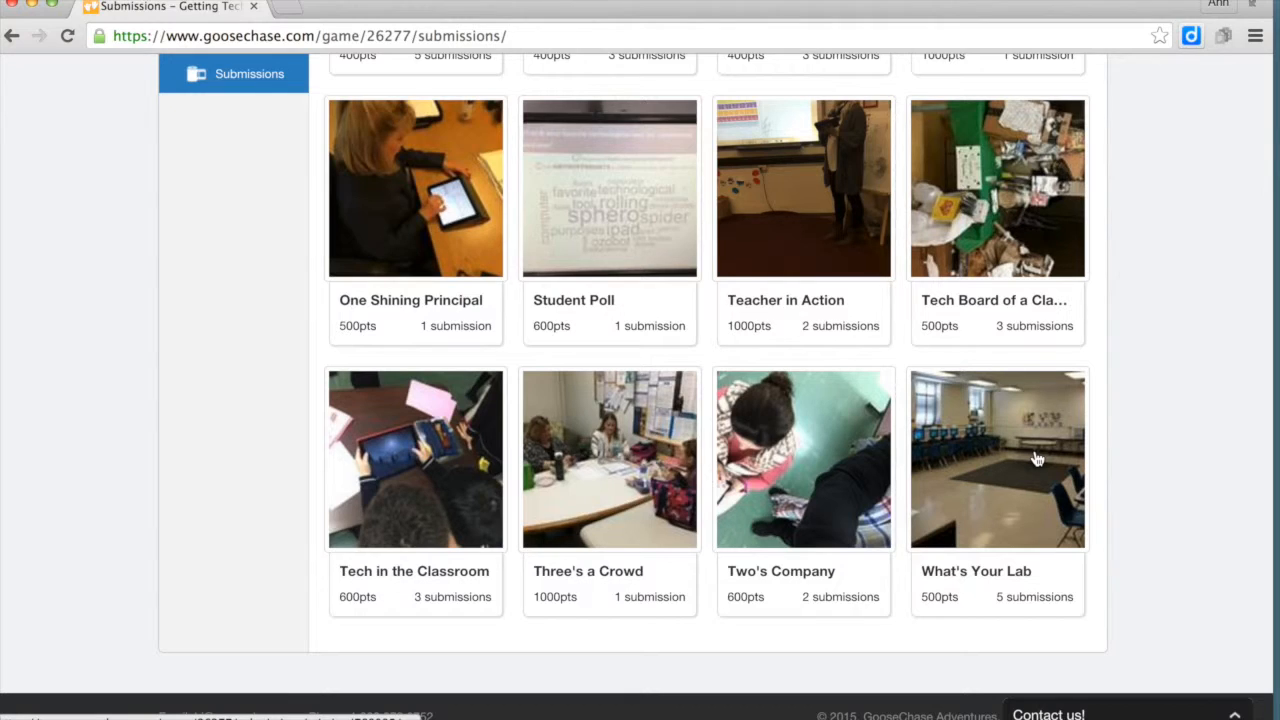
{"action": "left_click", "coordinate": [435, 464]}
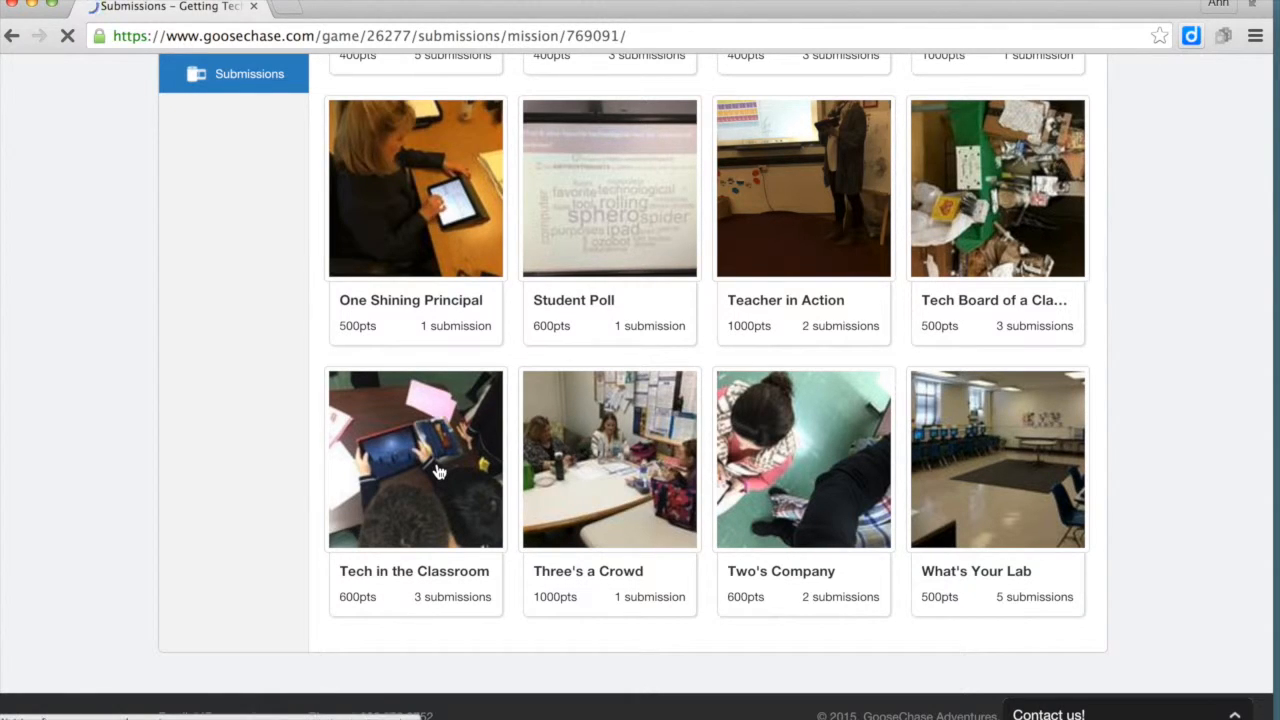
{"action": "left_click", "coordinate": [416, 459]}
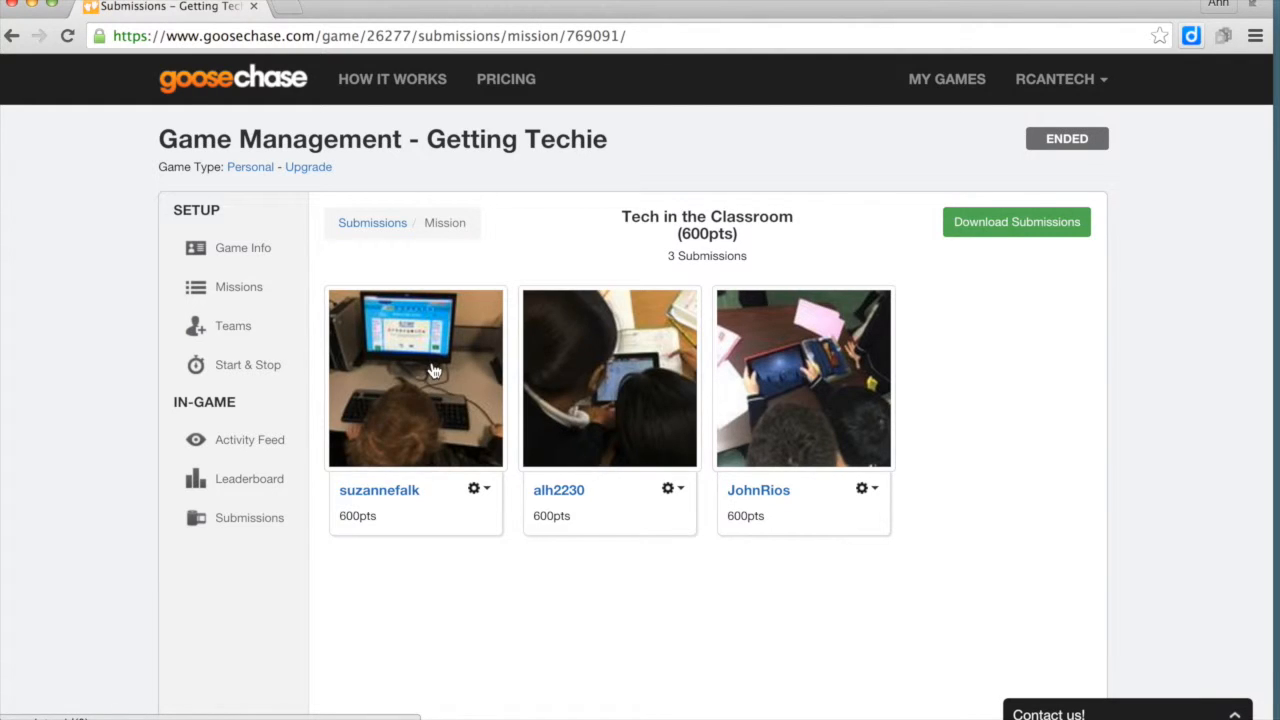
{"action": "left_click", "coordinate": [433, 373]}
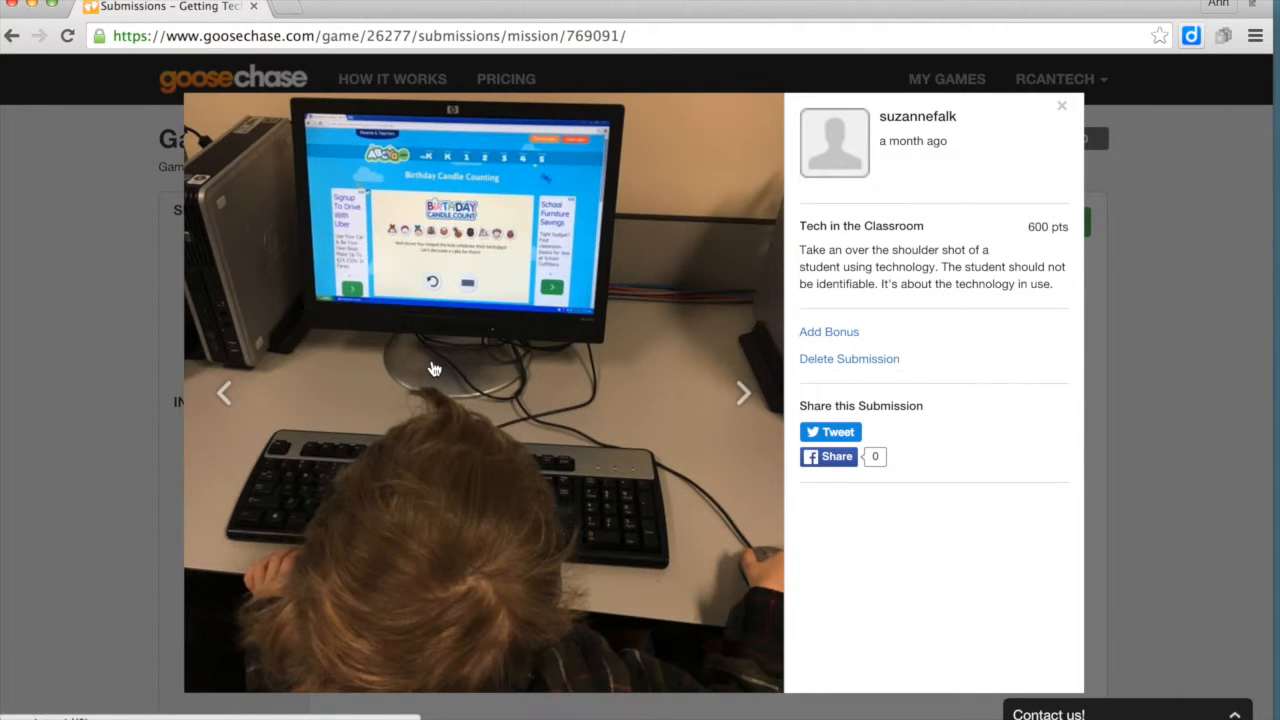
{"action": "mouse_move", "coordinate": [700, 328]}
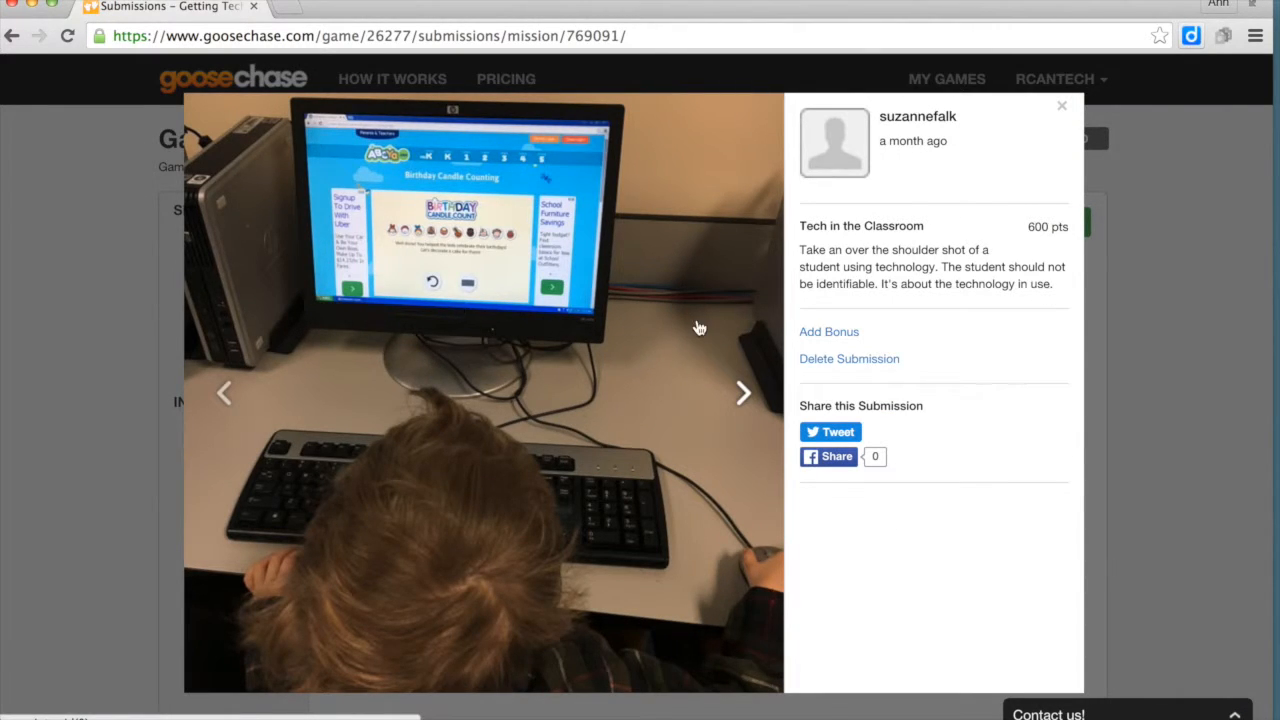
{"action": "left_click", "coordinate": [743, 394]}
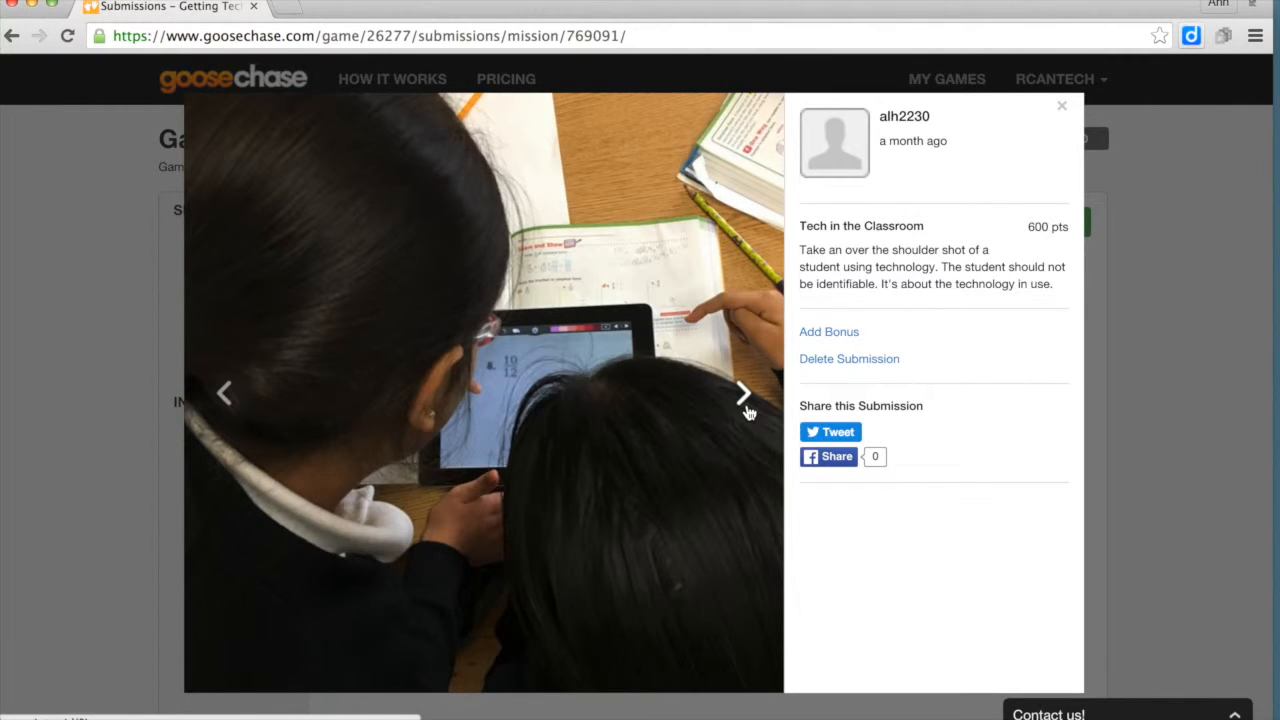
{"action": "left_click", "coordinate": [743, 394]}
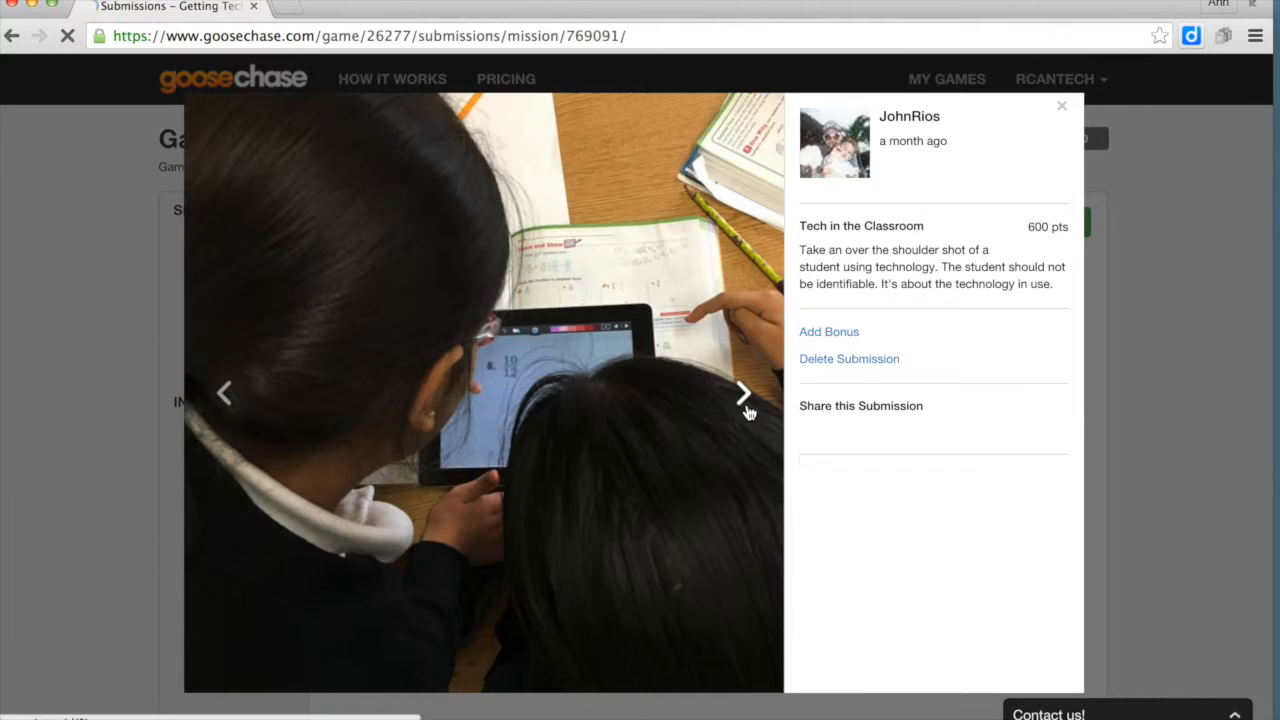
{"action": "left_click", "coordinate": [744, 394]}
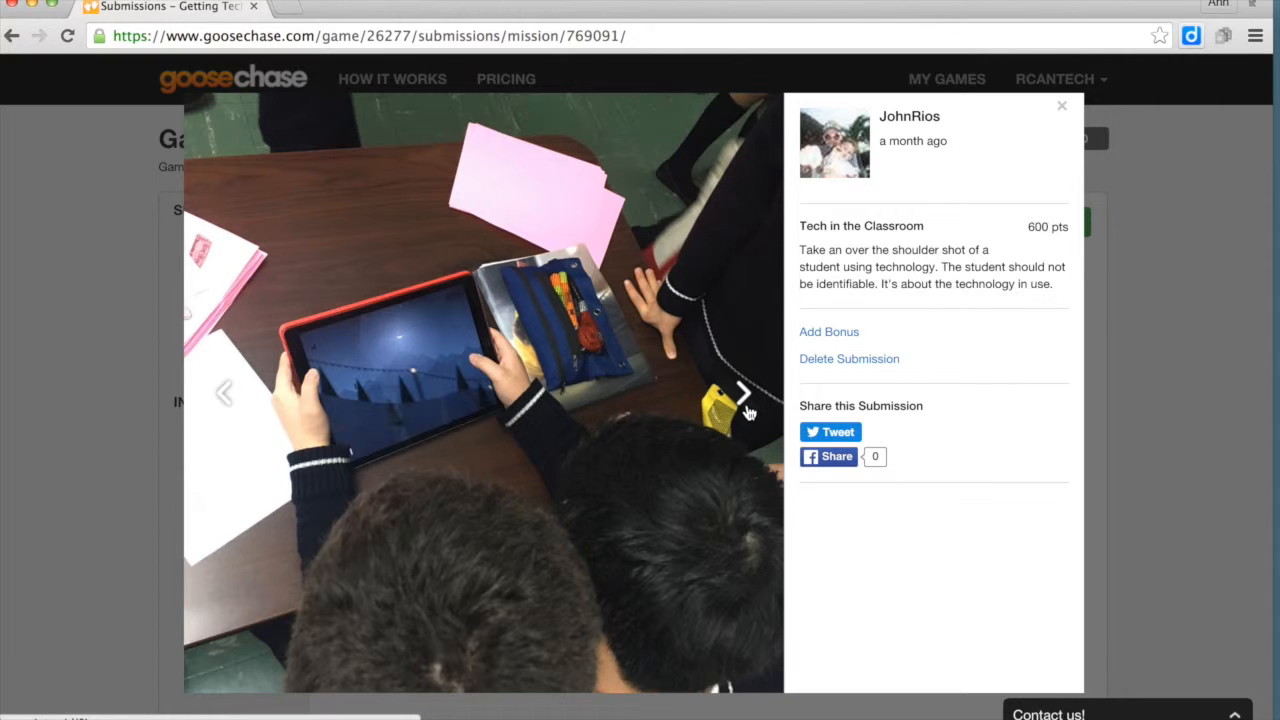
{"action": "left_click", "coordinate": [1059, 105]}
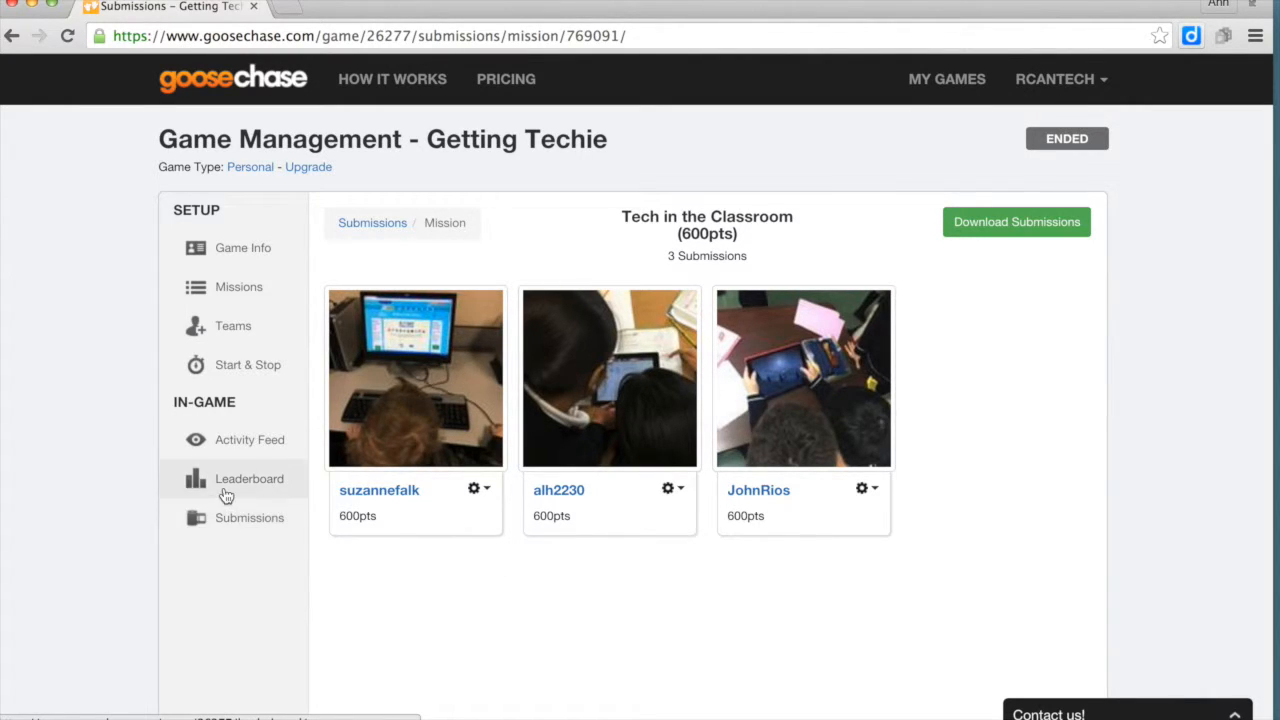
Show the Leaderboard, with alh2230 first at 6000 points of eight
{"action": "left_click", "coordinate": [249, 479]}
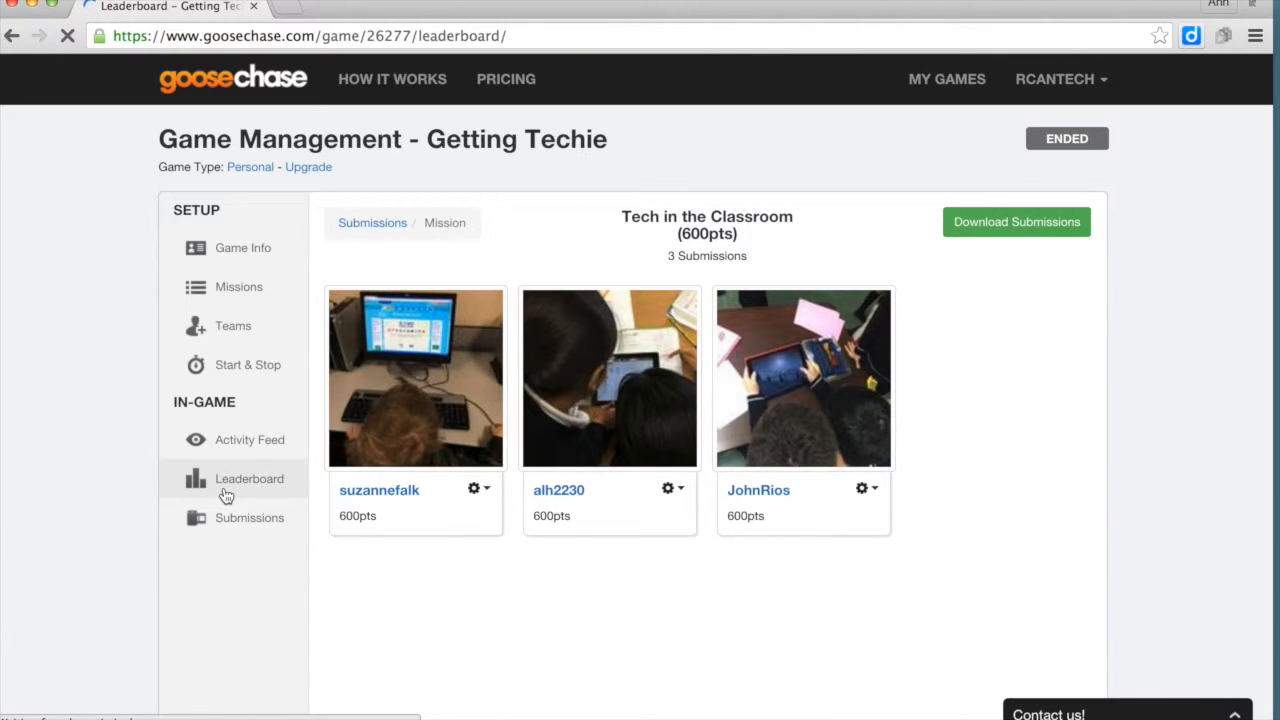
{"action": "left_click", "coordinate": [249, 478]}
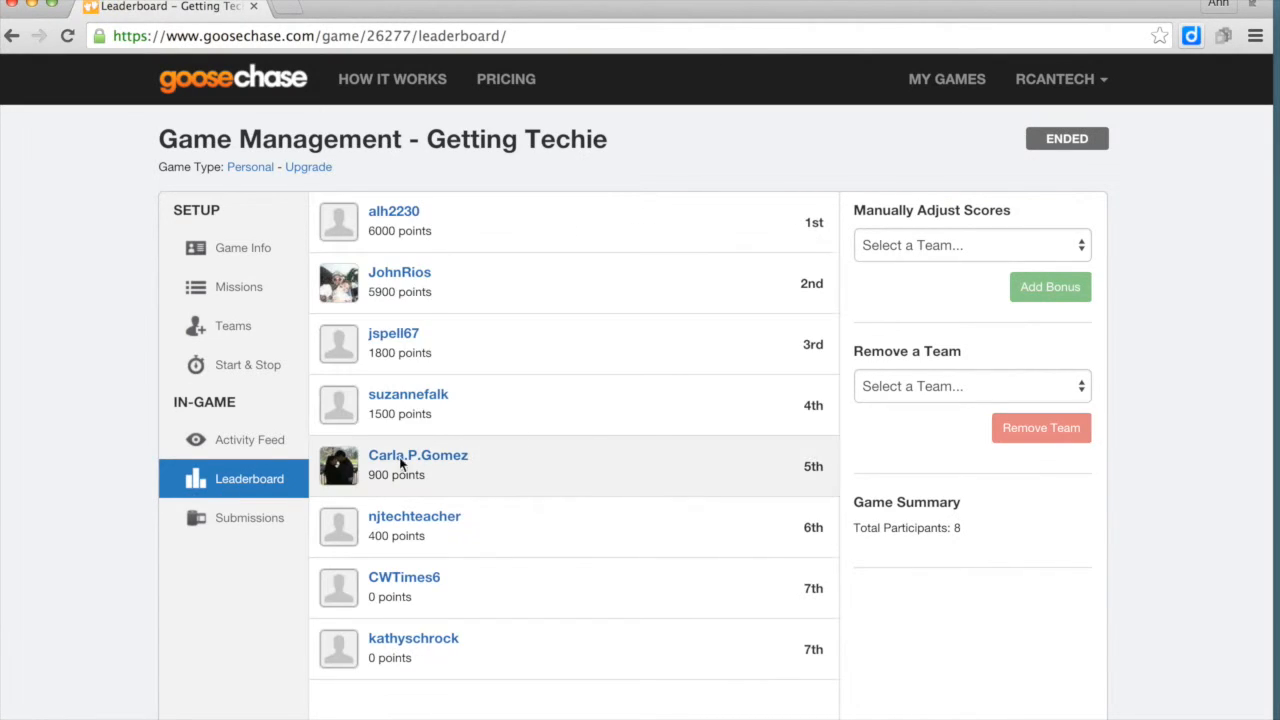
{"action": "mouse_move", "coordinate": [726, 232]}
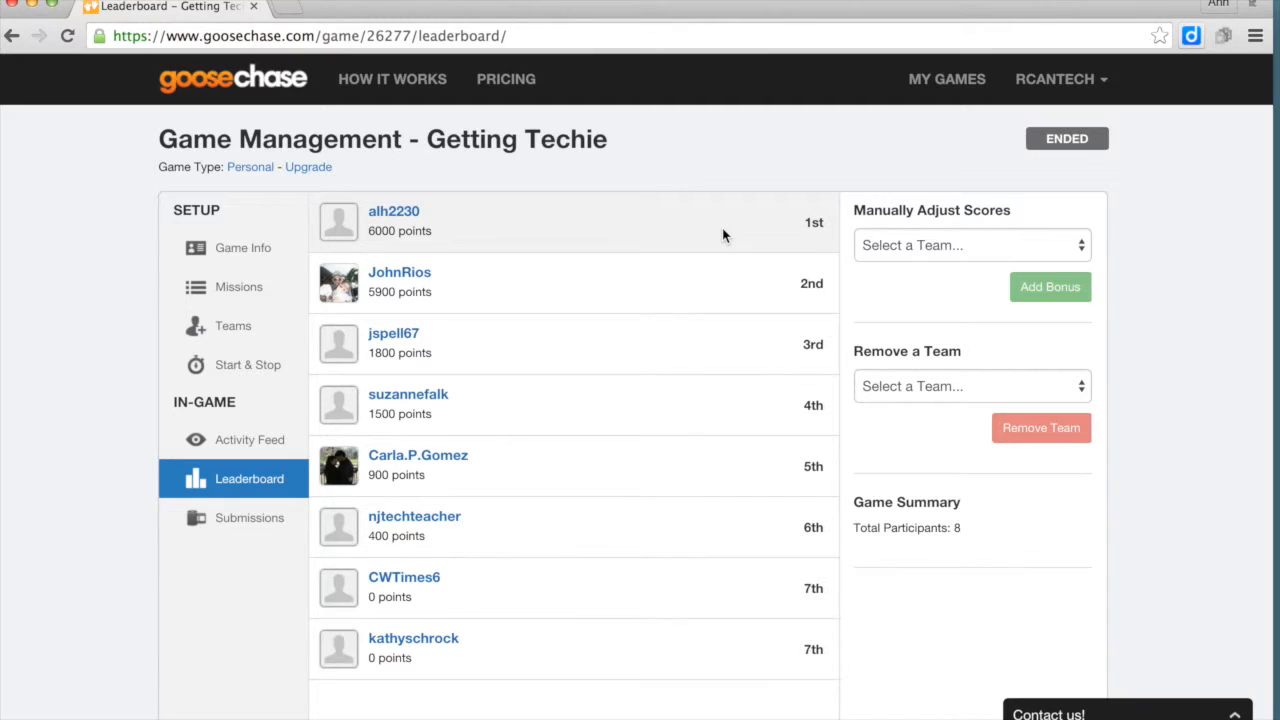
{"action": "mouse_move", "coordinate": [451, 320]}
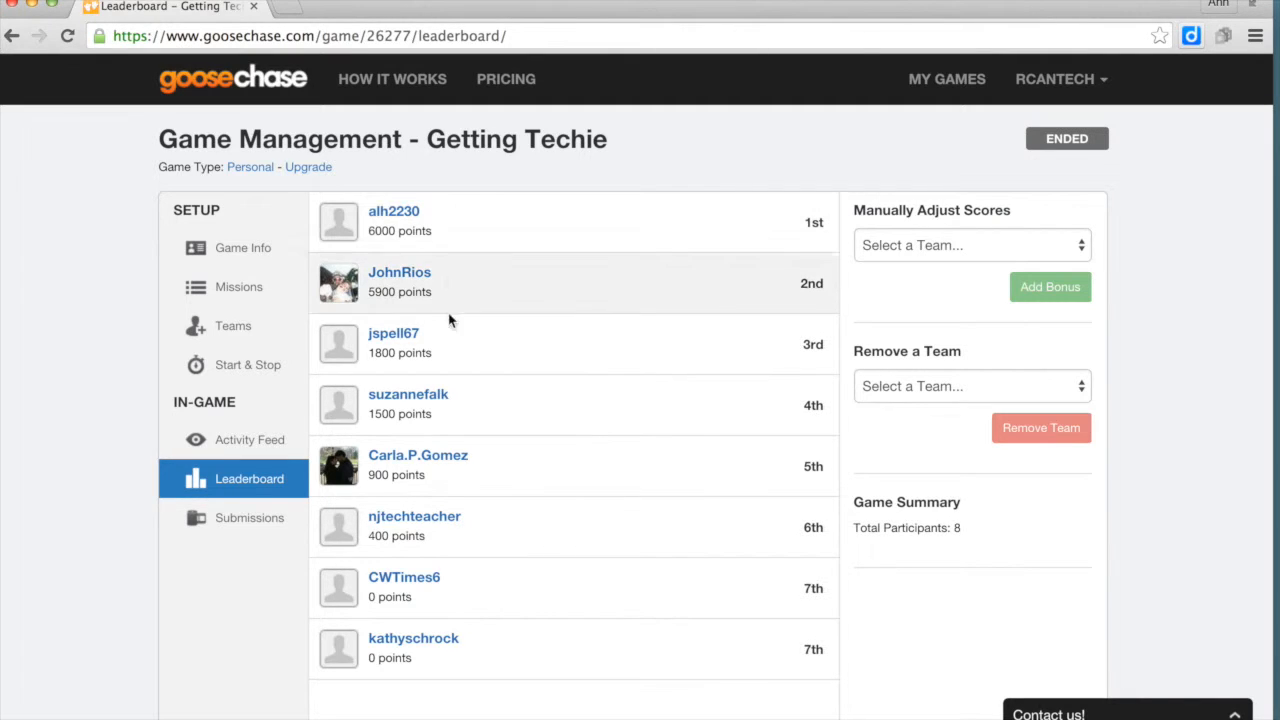
{"action": "mouse_move", "coordinate": [460, 501]}
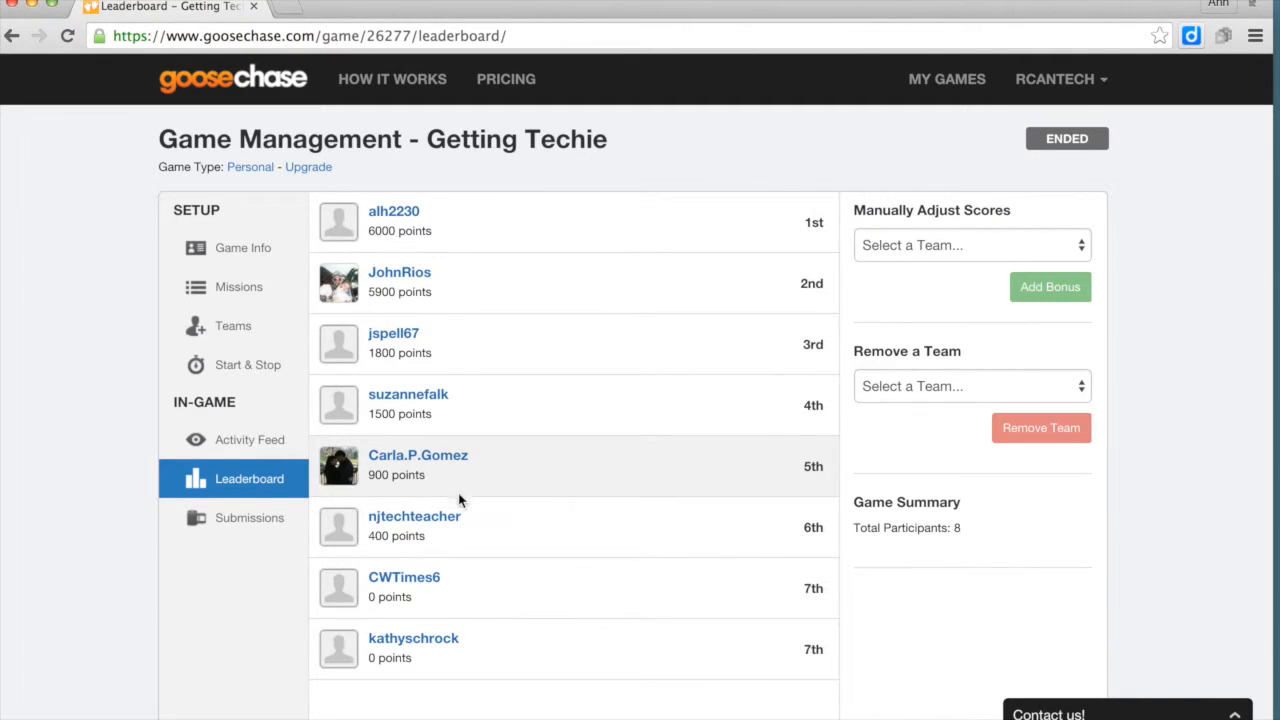
{"action": "mouse_move", "coordinate": [377, 248]}
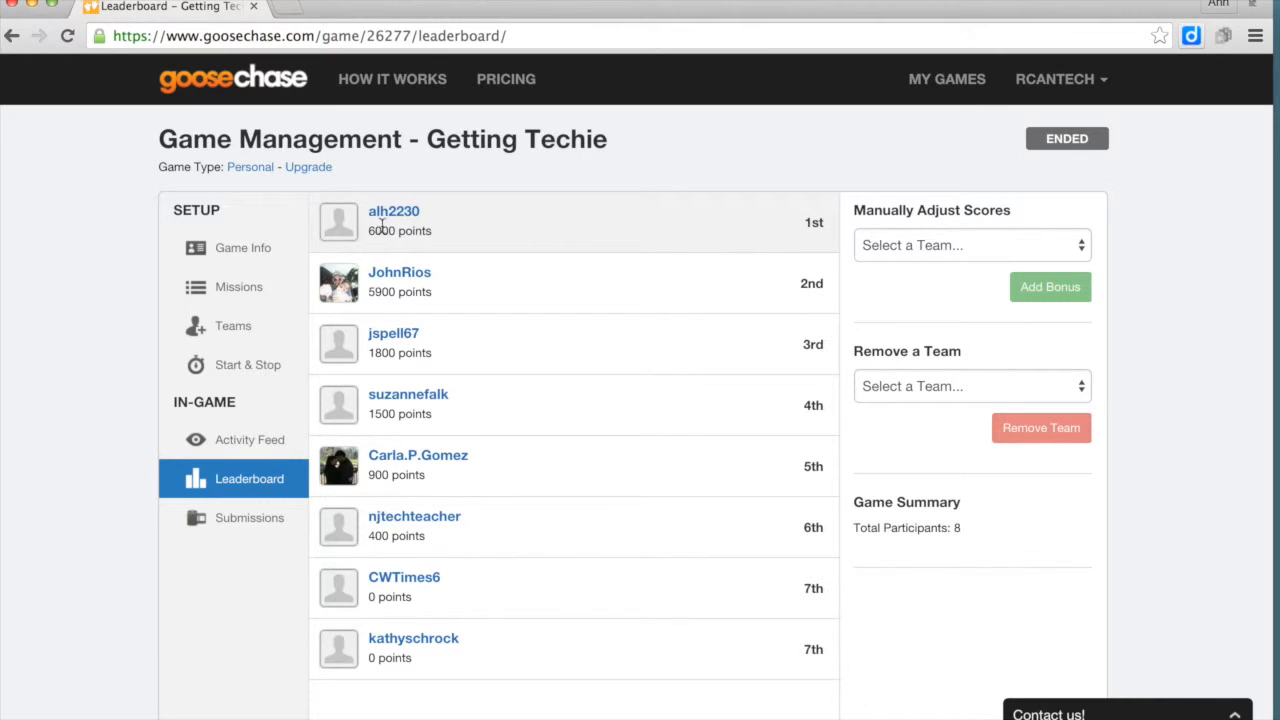
{"action": "mouse_move", "coordinate": [517, 236]}
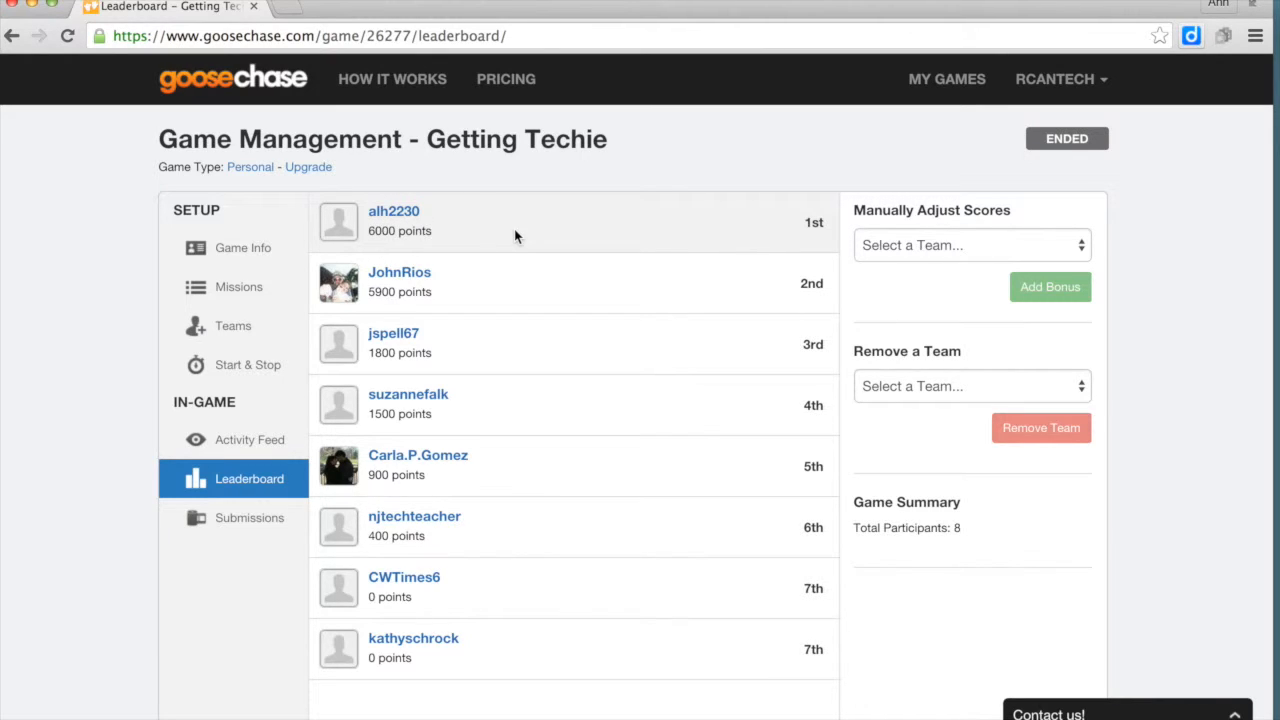